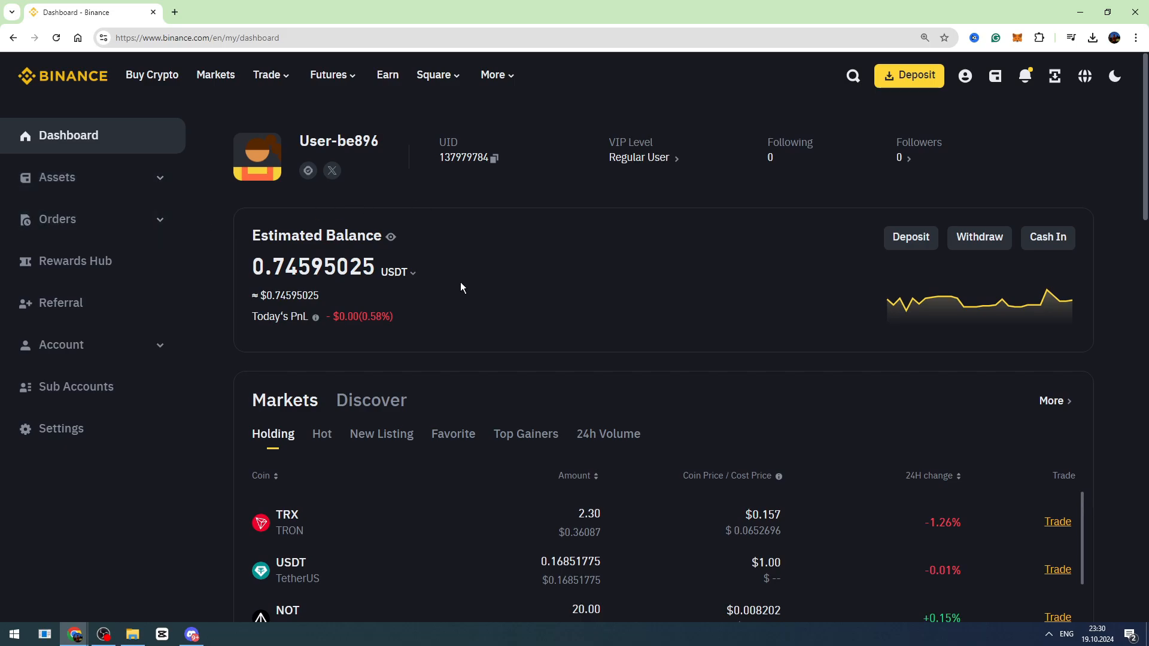
pyautogui.moveTo(562, 250)
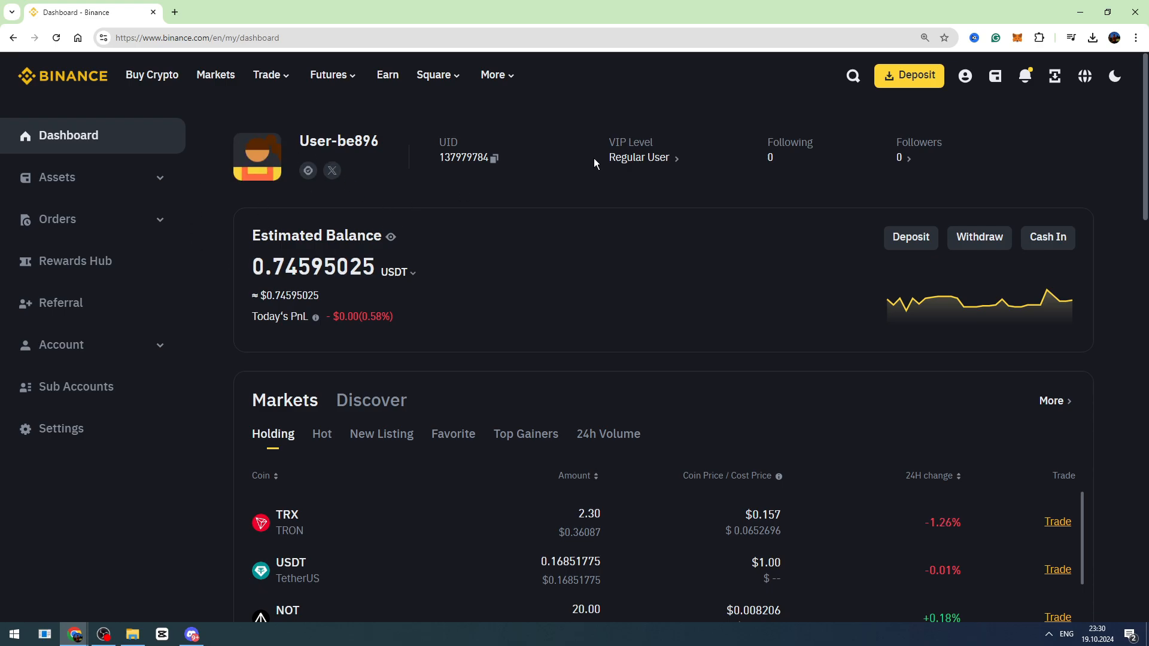
pyautogui.moveTo(1016, 37)
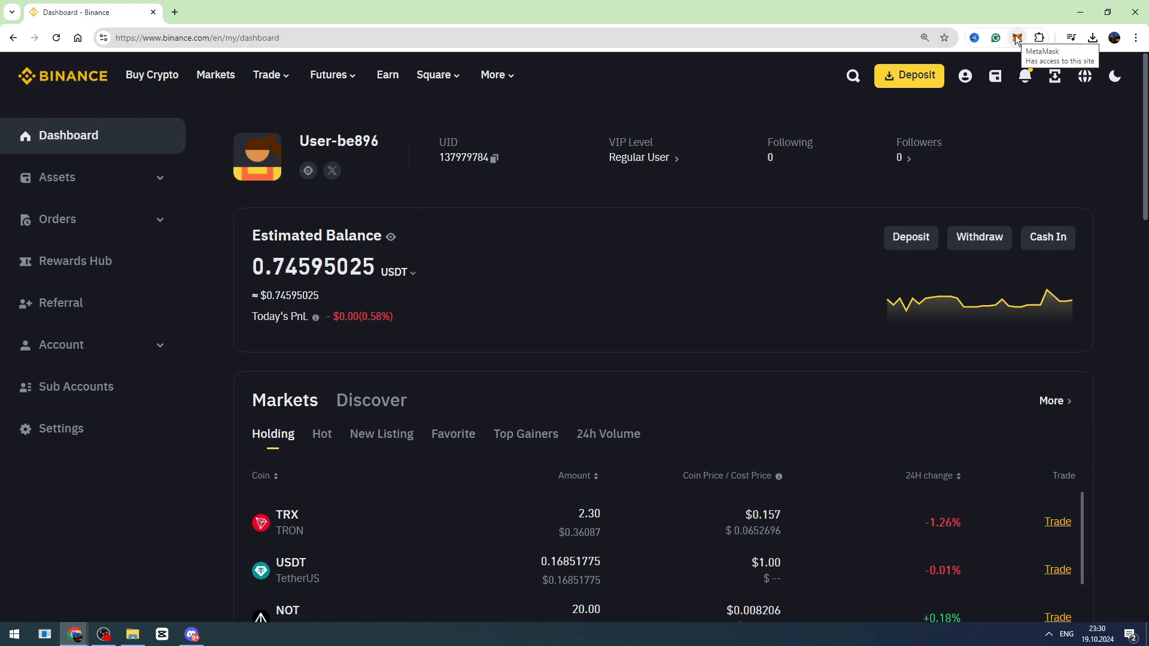
# Step: Open Binance's Deposit Crypto page, with USDT as the coin and no network yet
pyautogui.click(1016, 37)
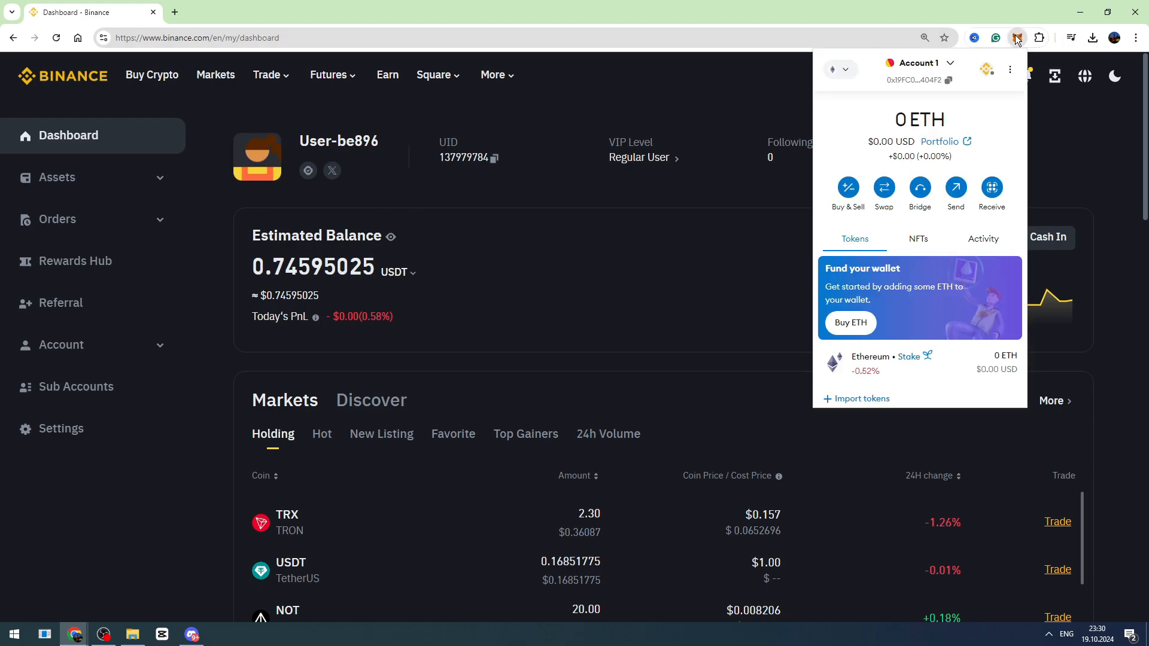
pyautogui.moveTo(802, 294)
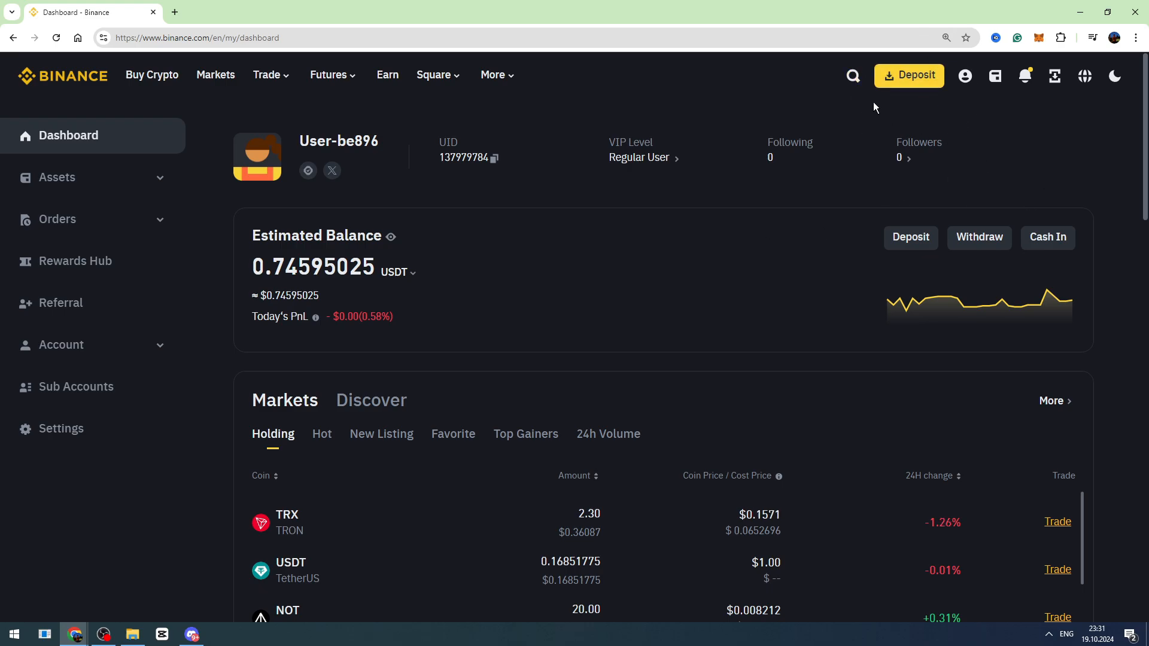
pyautogui.moveTo(912, 76)
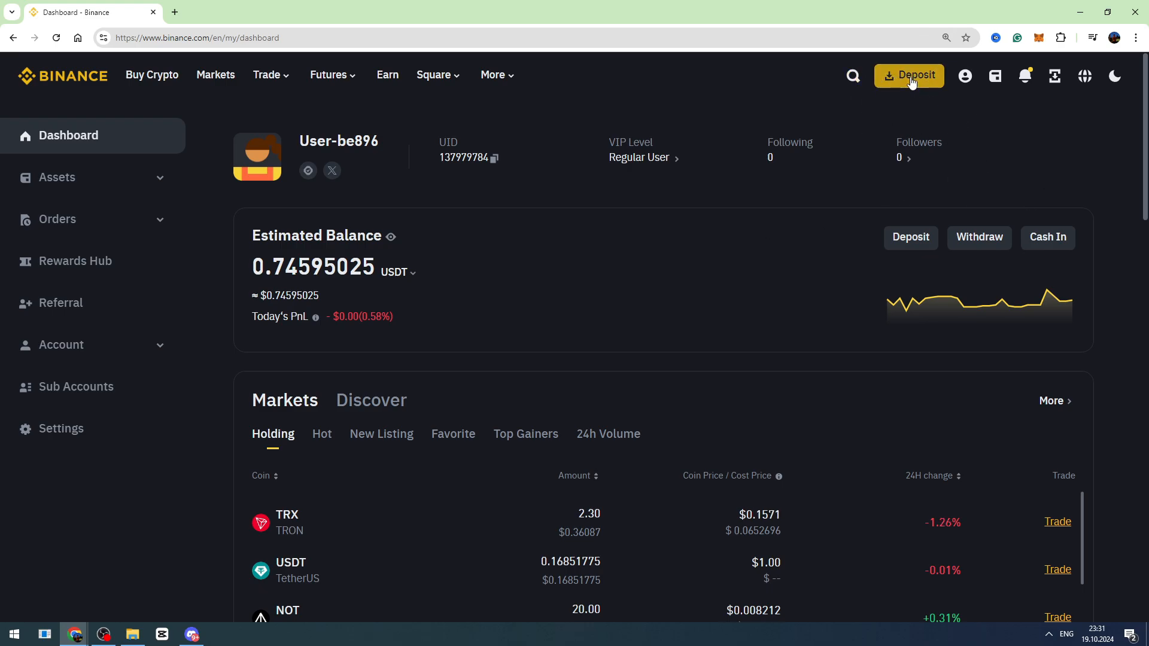
pyautogui.click(907, 75)
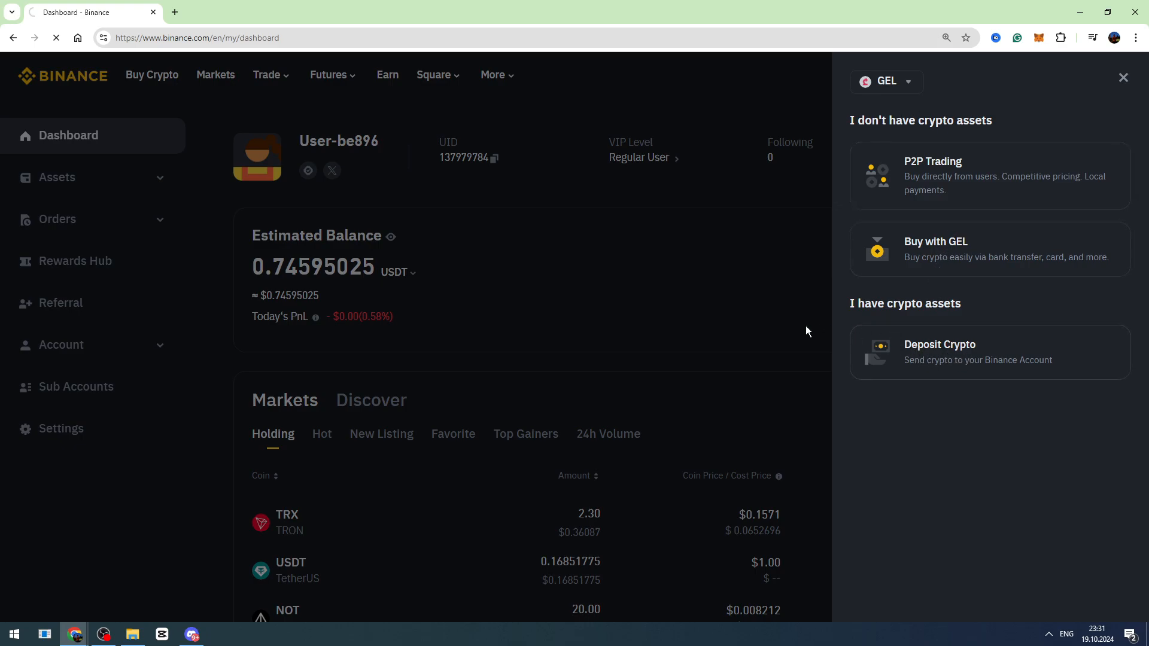
pyautogui.click(939, 352)
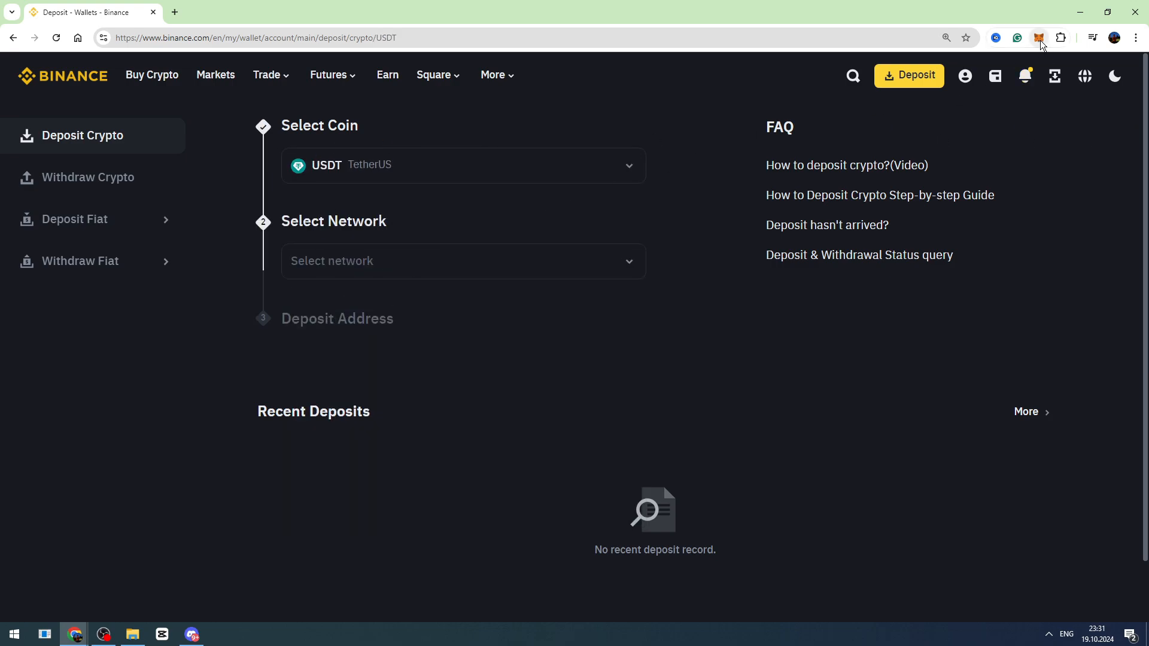
# Step: Confirm MetaMask is on Ethereum Mainnet, then list Binance's USDT deposit networks
pyautogui.click(1038, 37)
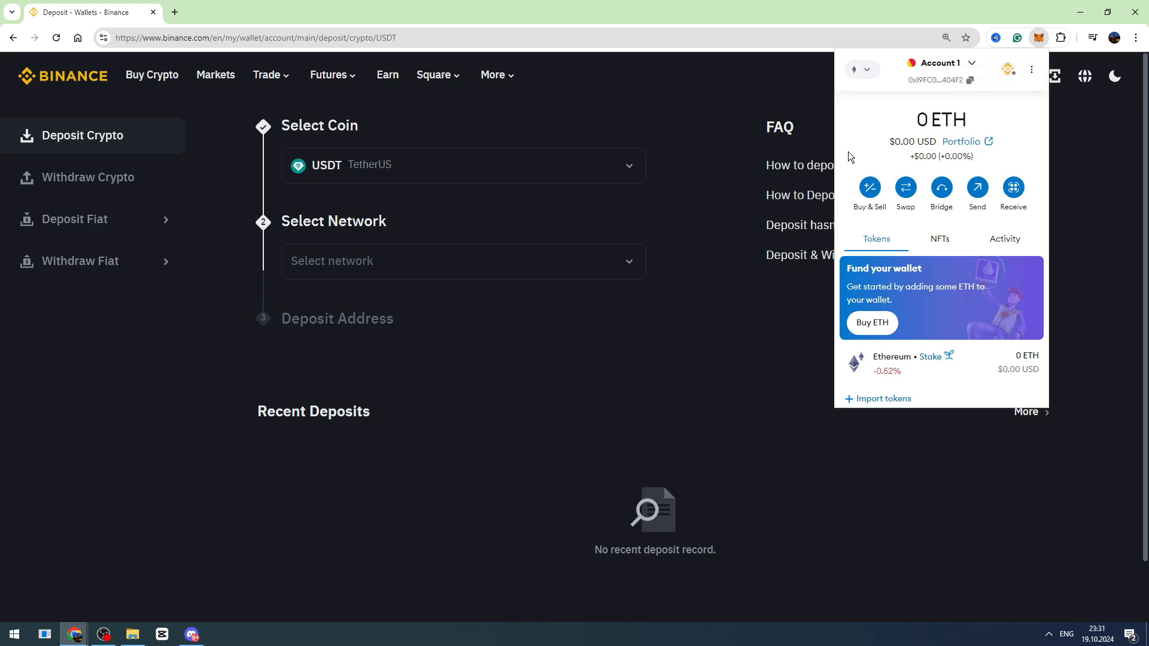
pyautogui.moveTo(870, 92)
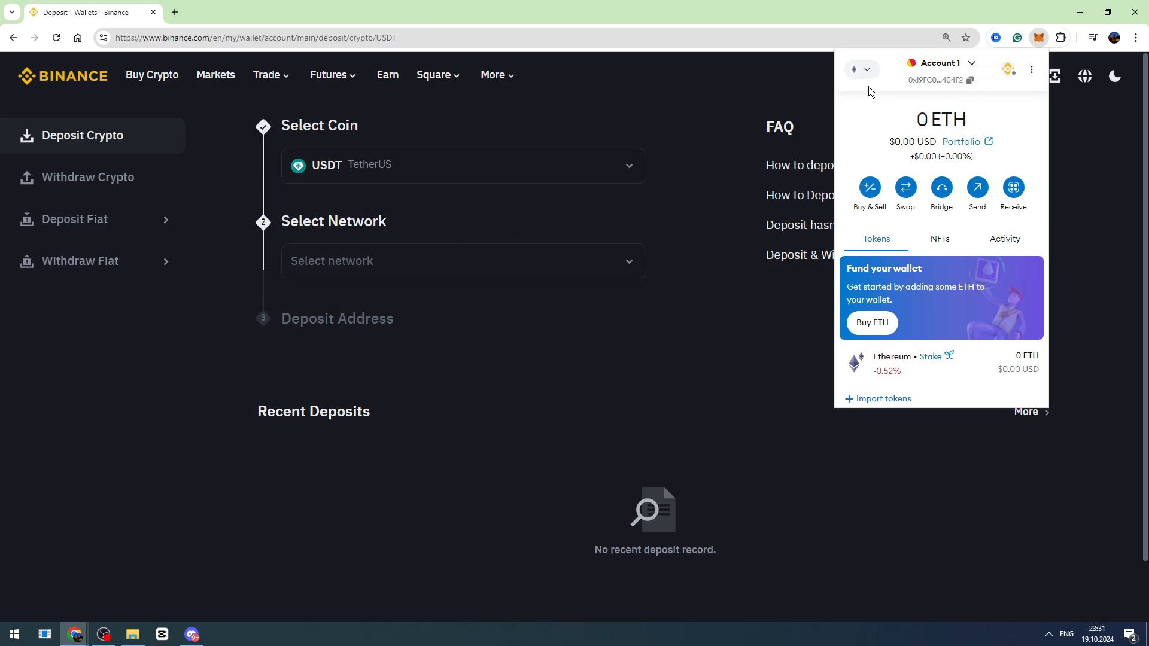
pyautogui.click(860, 69)
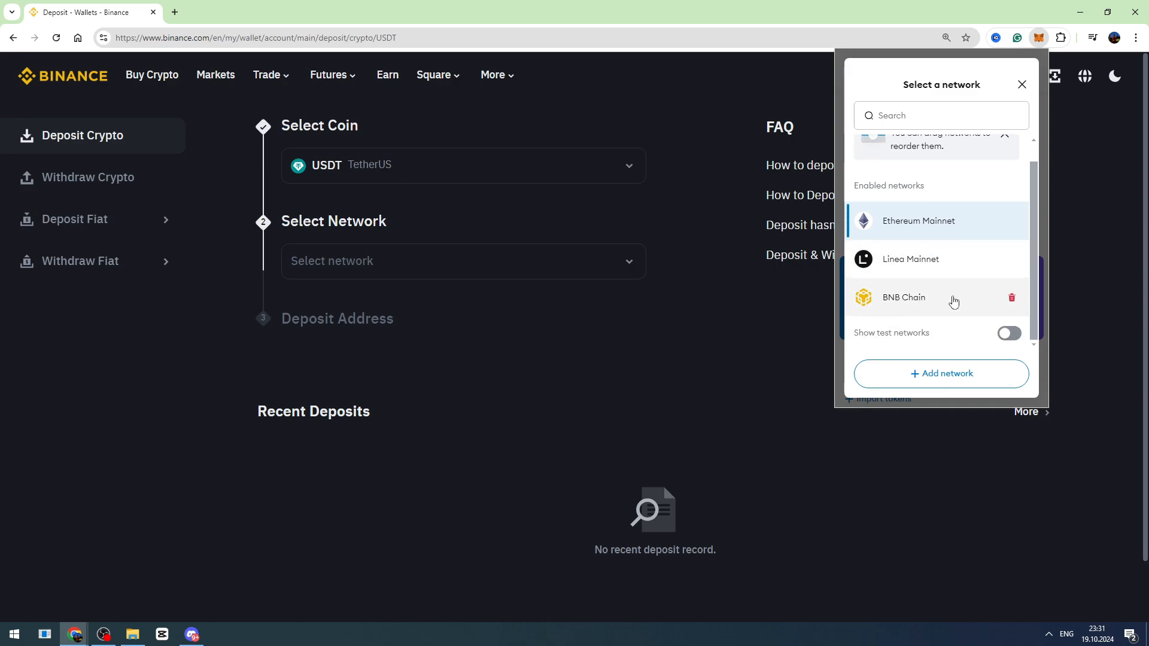
pyautogui.moveTo(888, 306)
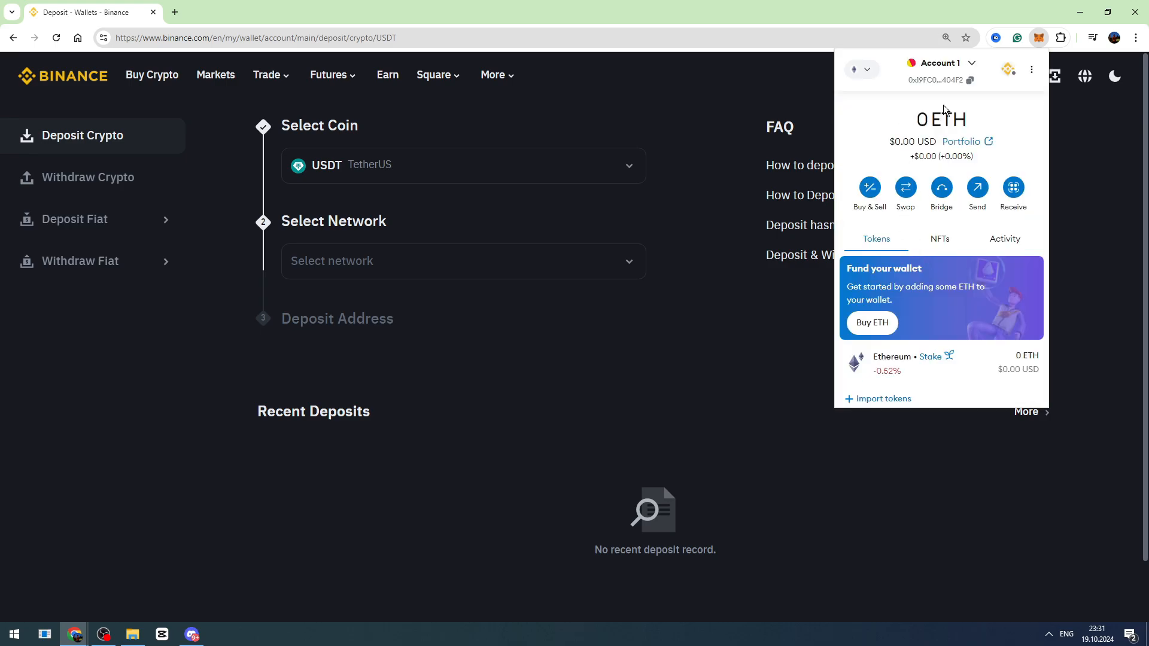
pyautogui.moveTo(844, 82)
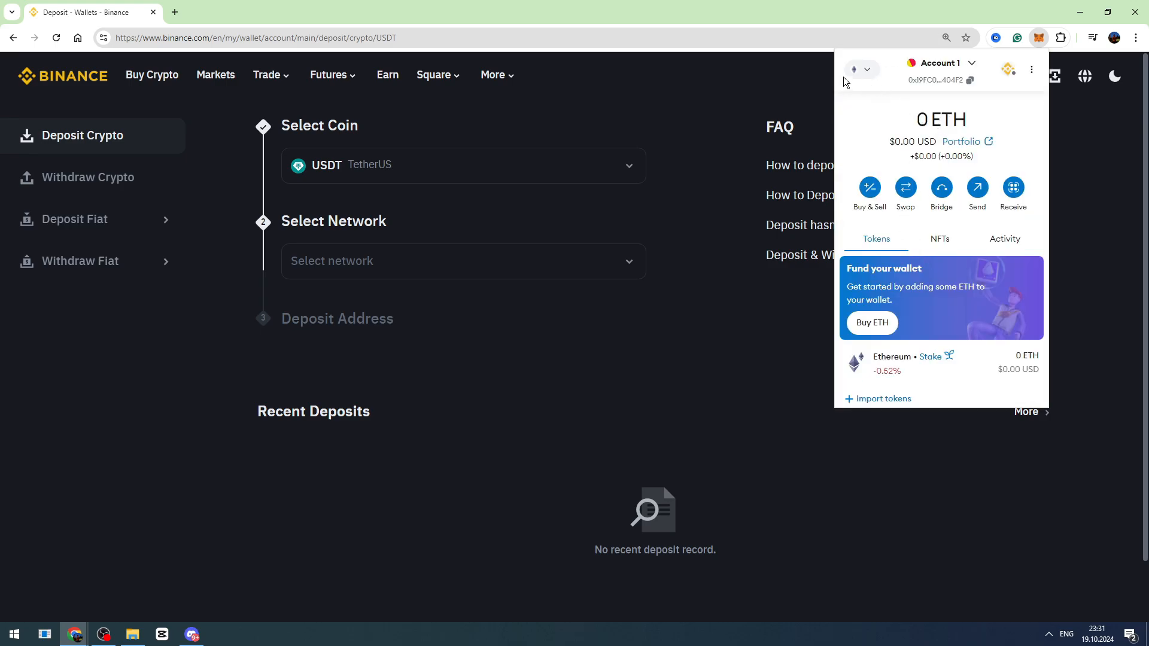
pyautogui.moveTo(940, 139)
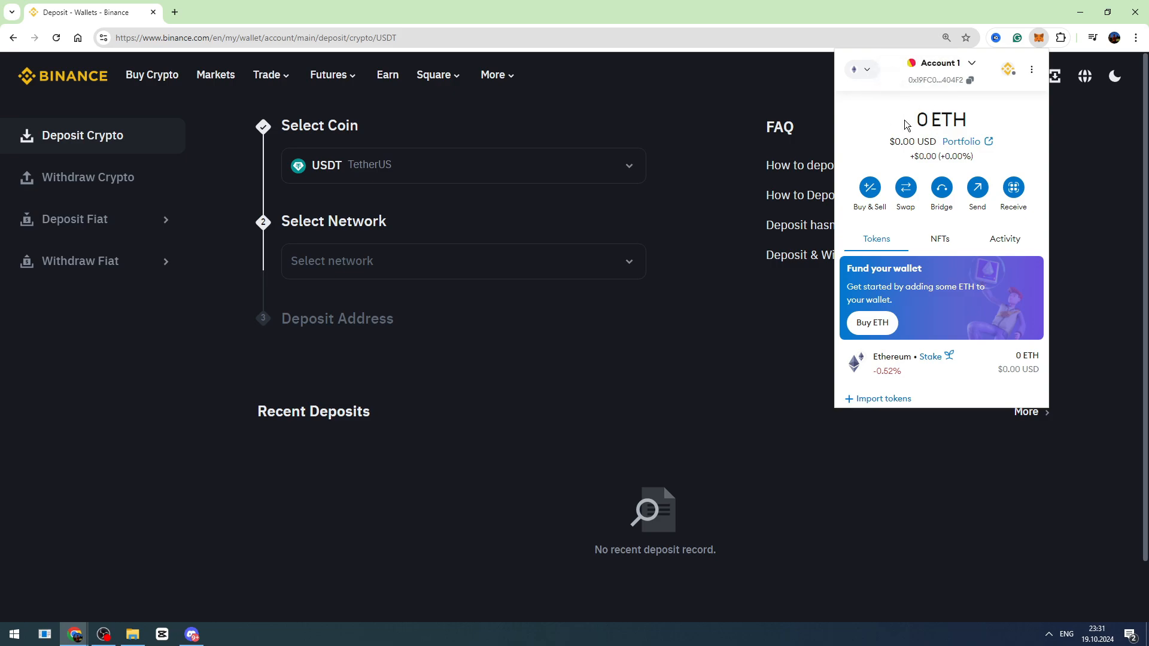
pyautogui.click(463, 261)
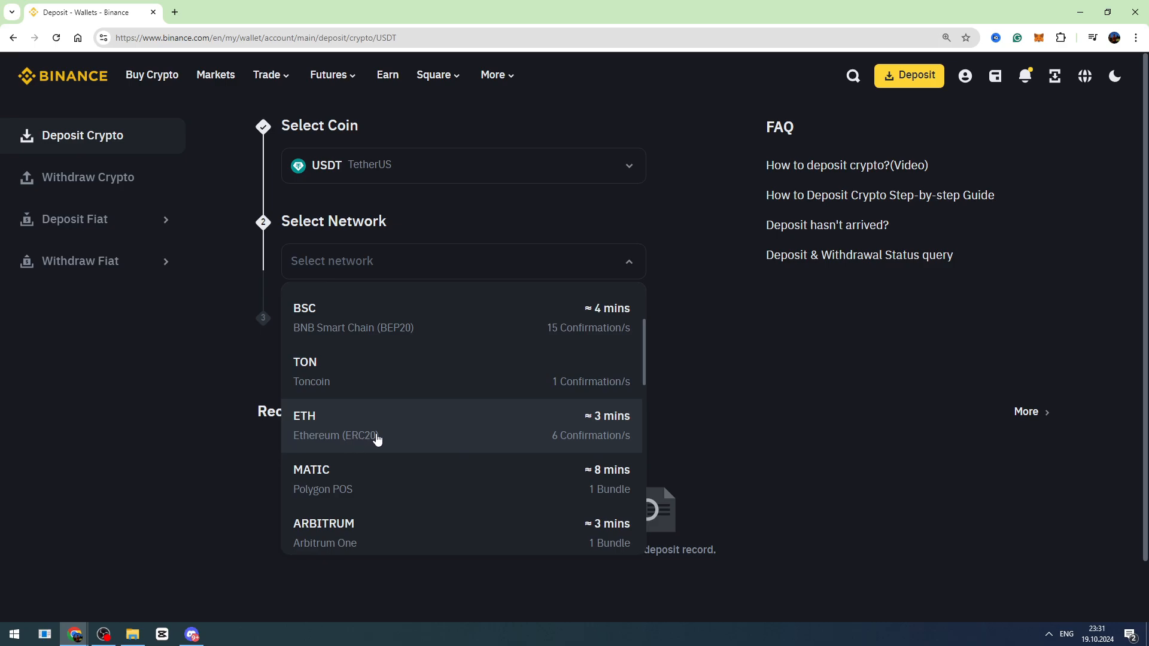
# Step: Choose ETH Ethereum (ERC20) to reveal the USDT deposit address and QR code
pyautogui.click(337, 425)
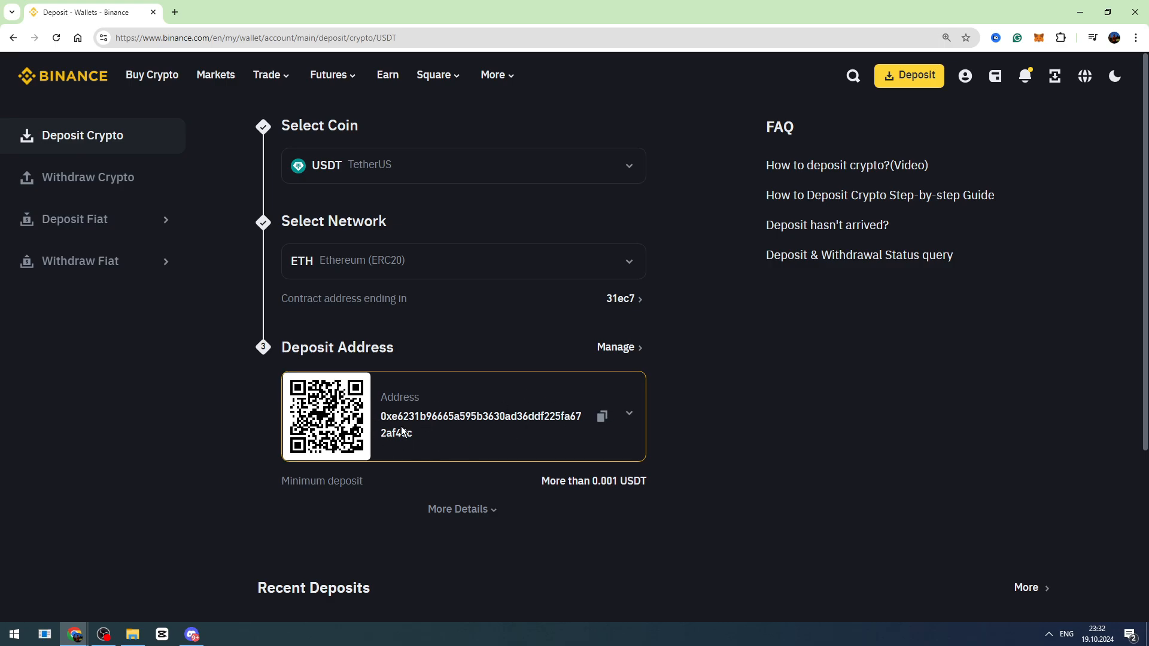
pyautogui.moveTo(476, 435)
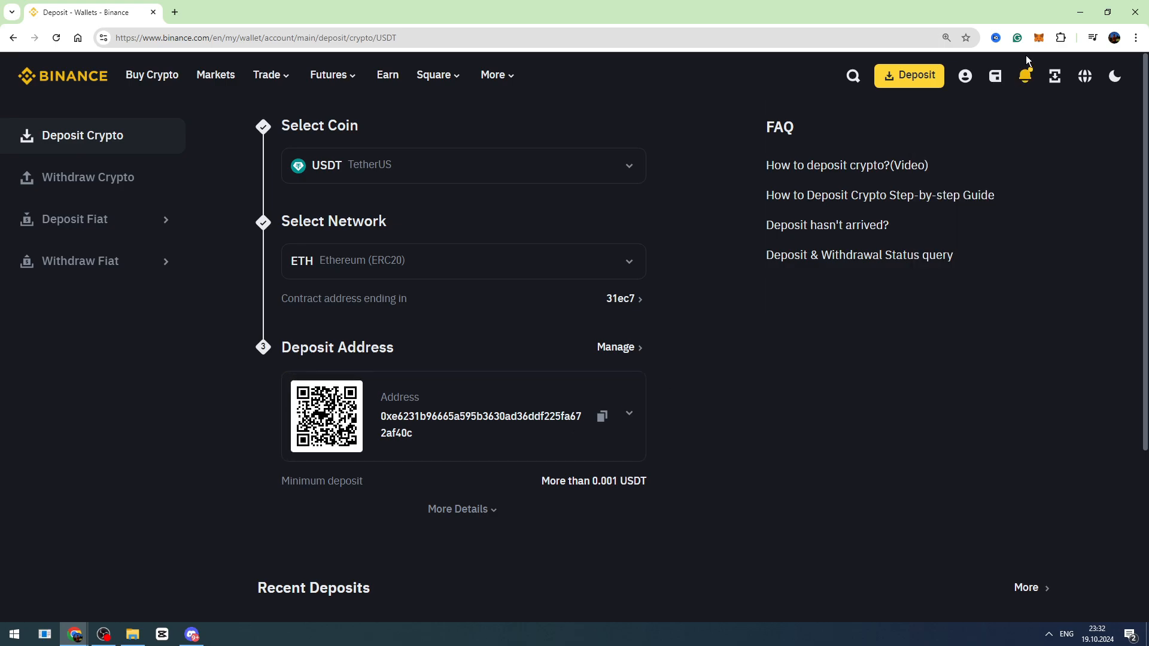
pyautogui.click(1038, 37)
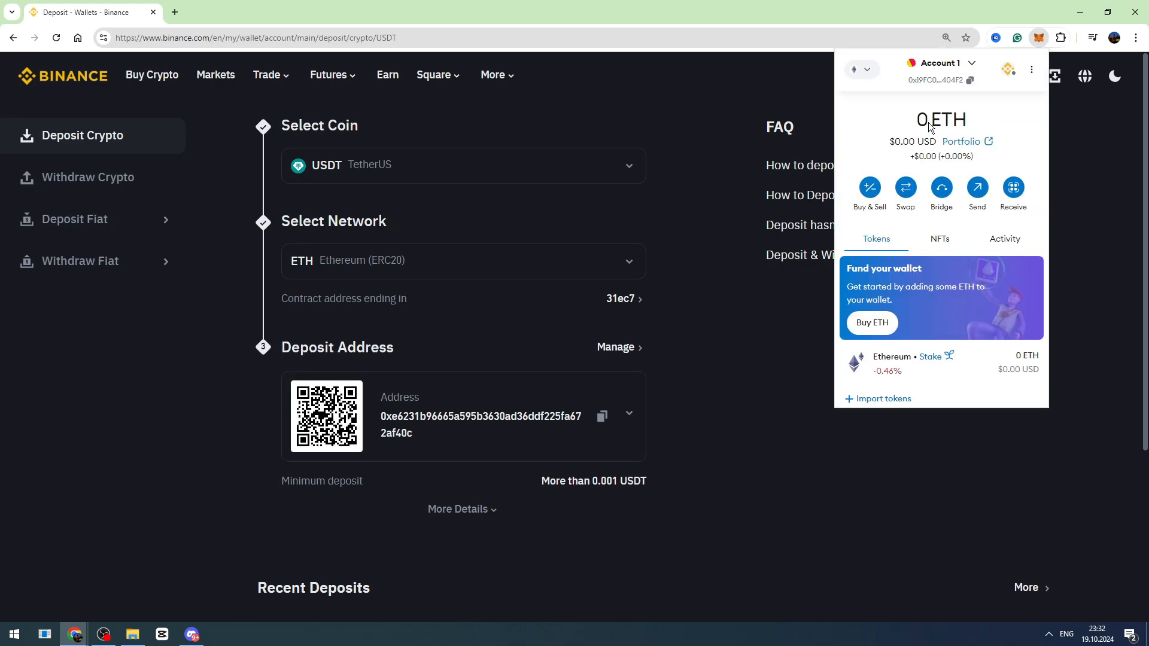
pyautogui.moveTo(977, 189)
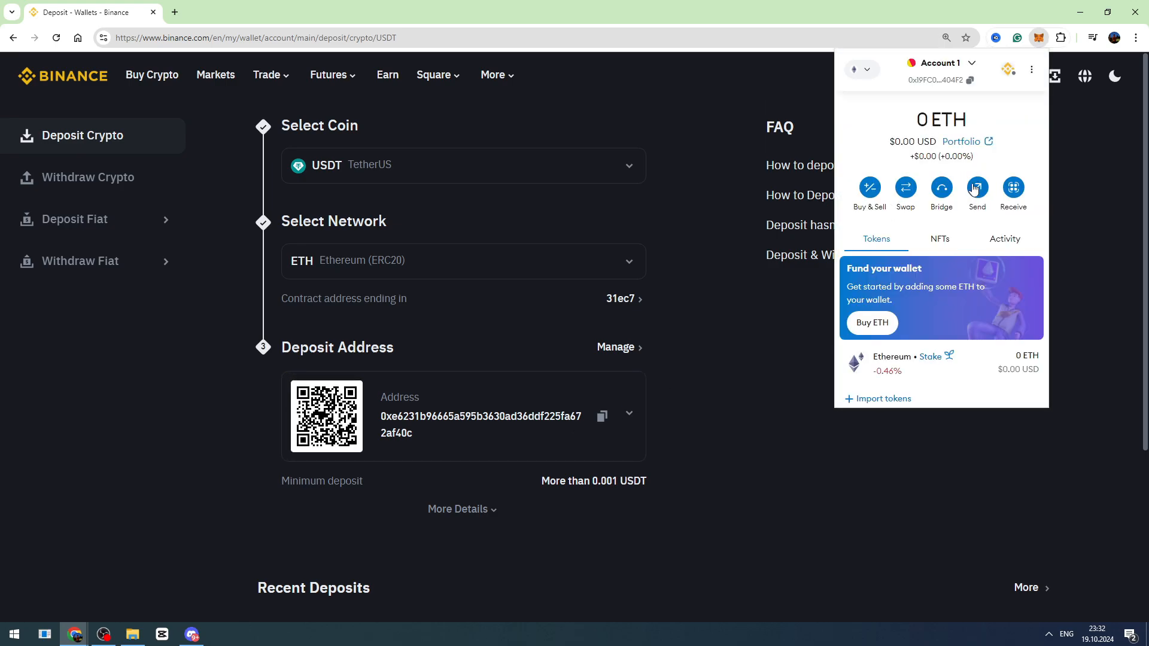
pyautogui.rightClick(927, 202)
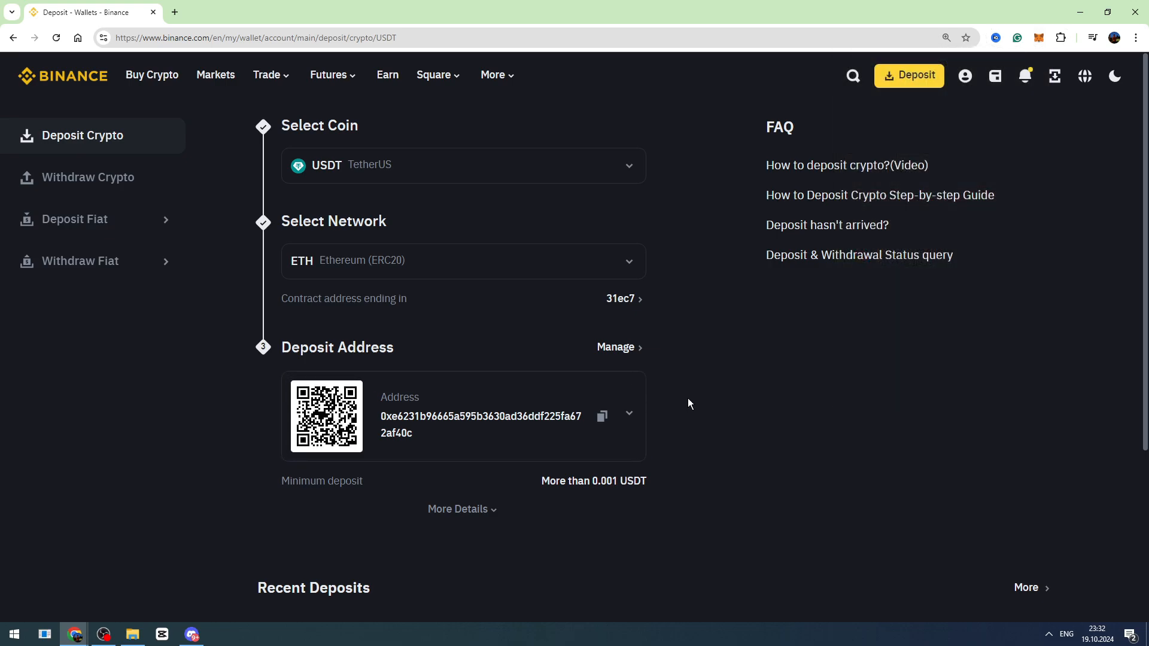
# Step: Go to the Spot wallet and scroll its holdings, showing 0.63939455 USDT estimated
pyautogui.click(994, 76)
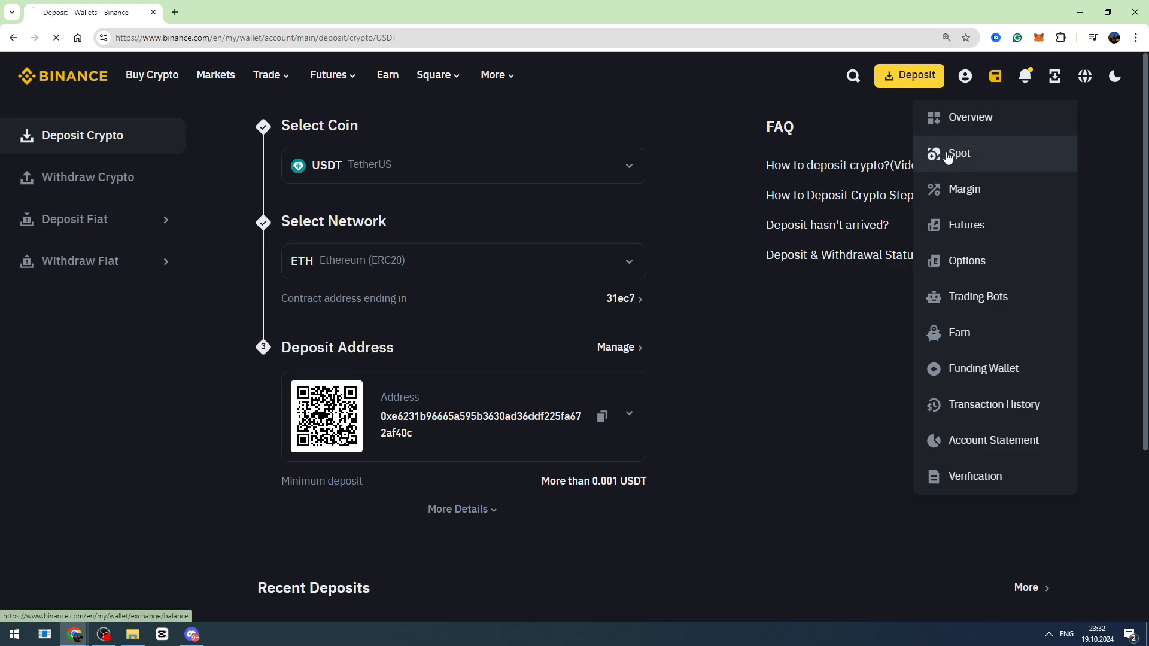
pyautogui.click(959, 154)
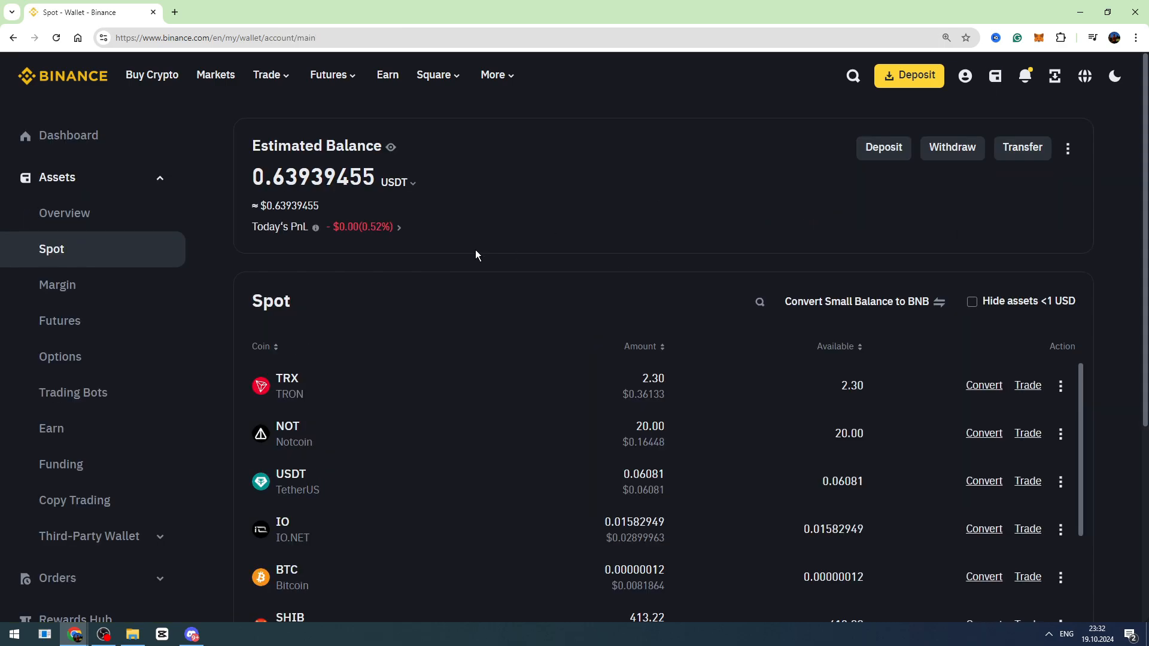
pyautogui.scroll(-3)
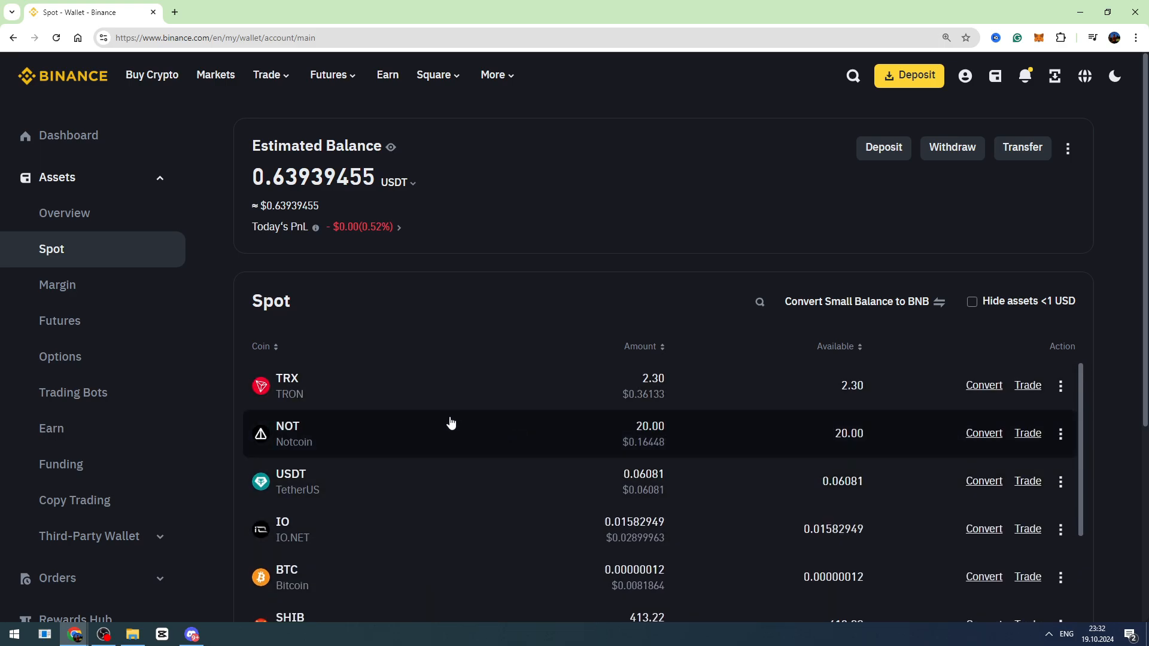
pyautogui.moveTo(592, 173)
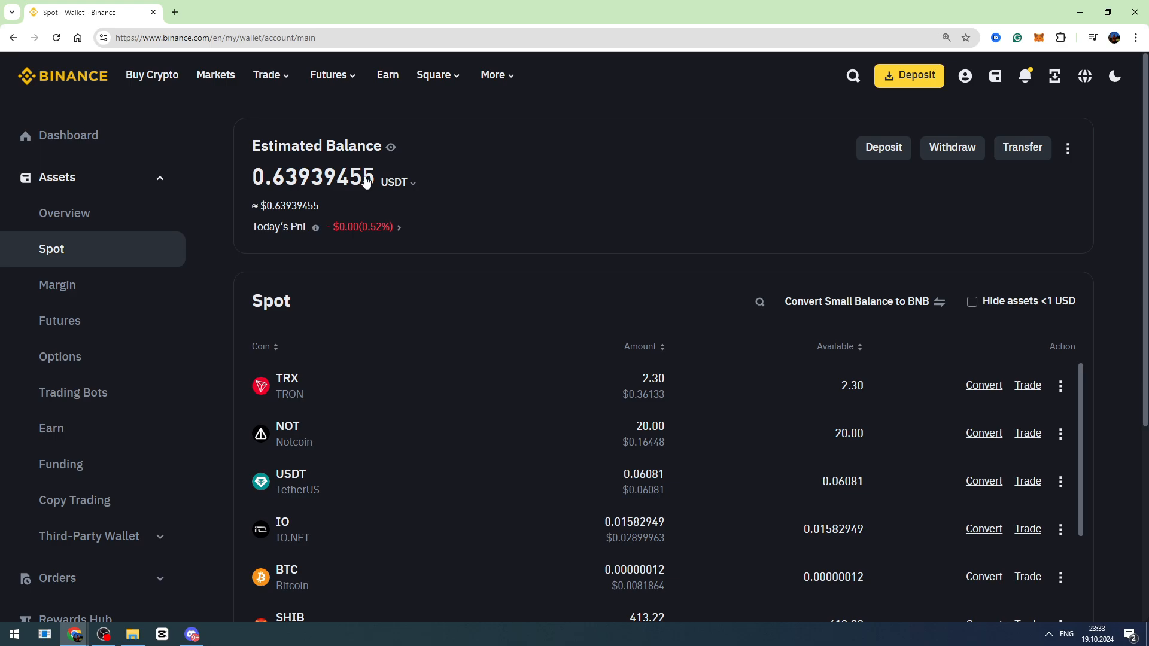
pyautogui.moveTo(431, 560)
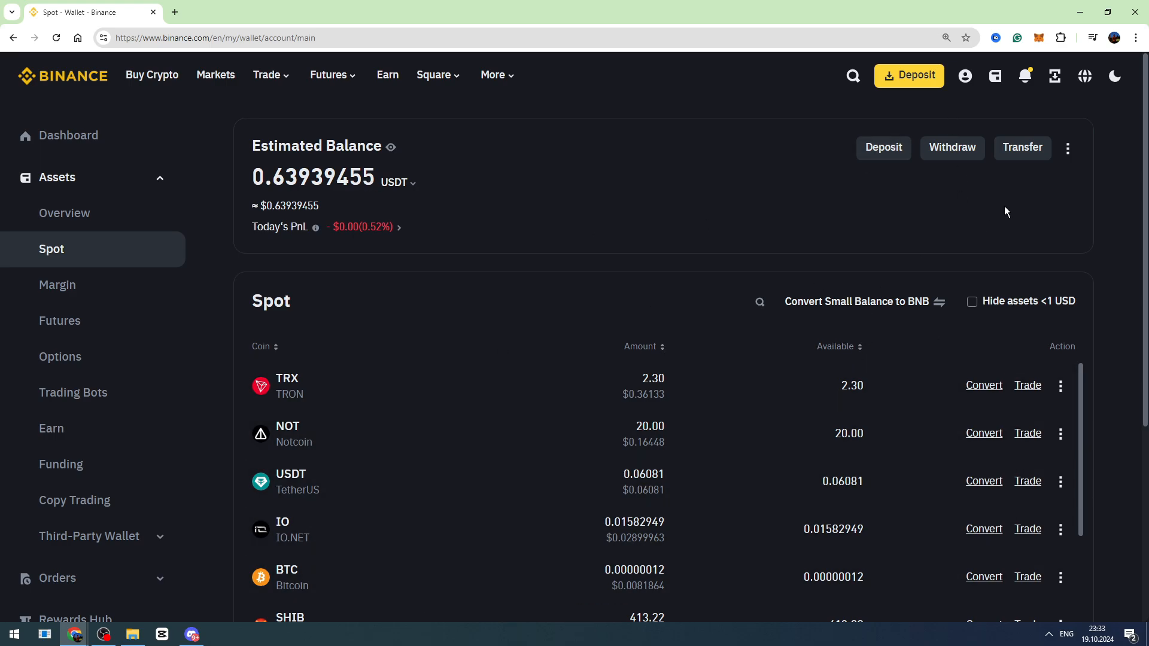
# Step: Set up a USDT transfer from Fiat and Spot to Funding, then close the dialog
pyautogui.click(1022, 148)
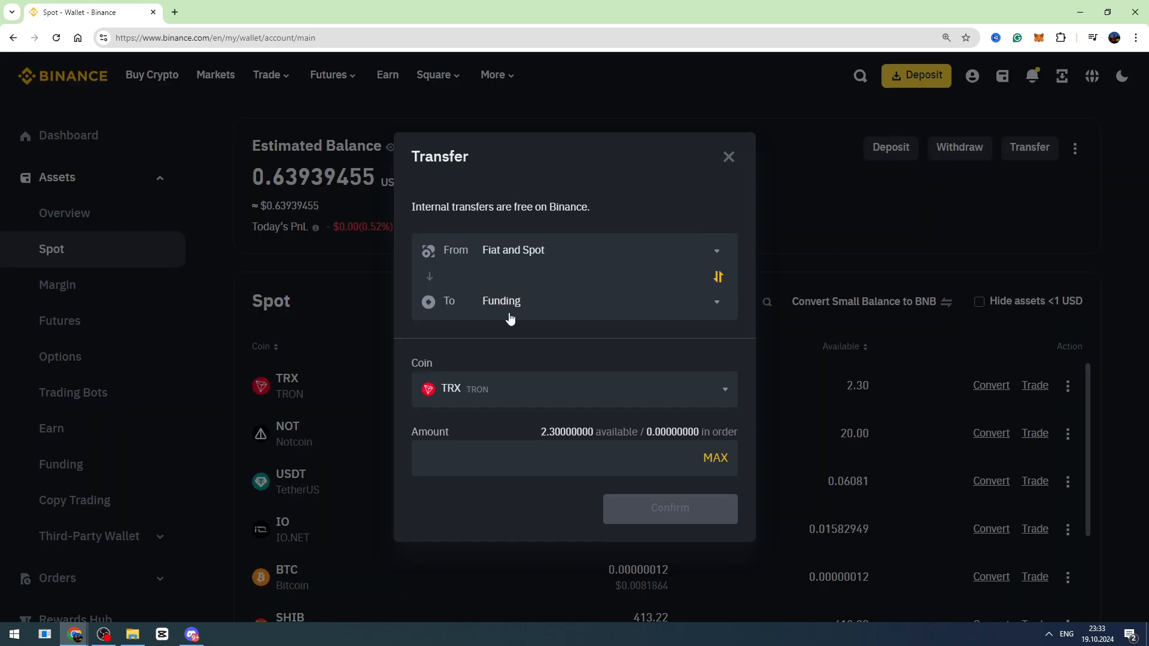
pyautogui.click(571, 389)
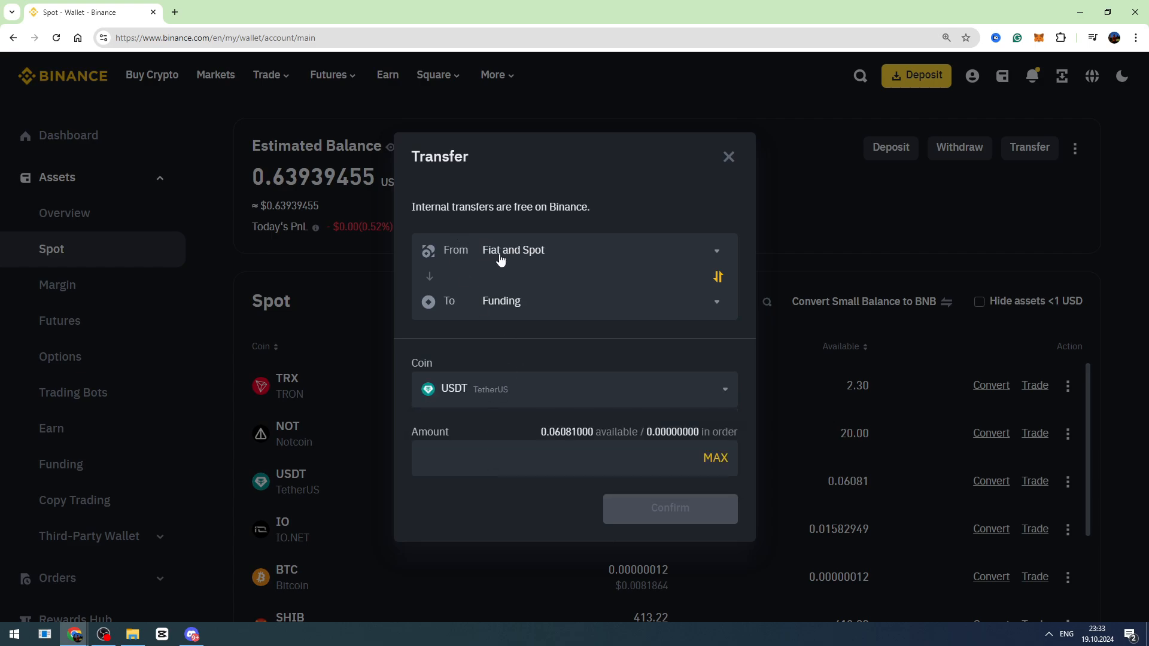
pyautogui.moveTo(509, 319)
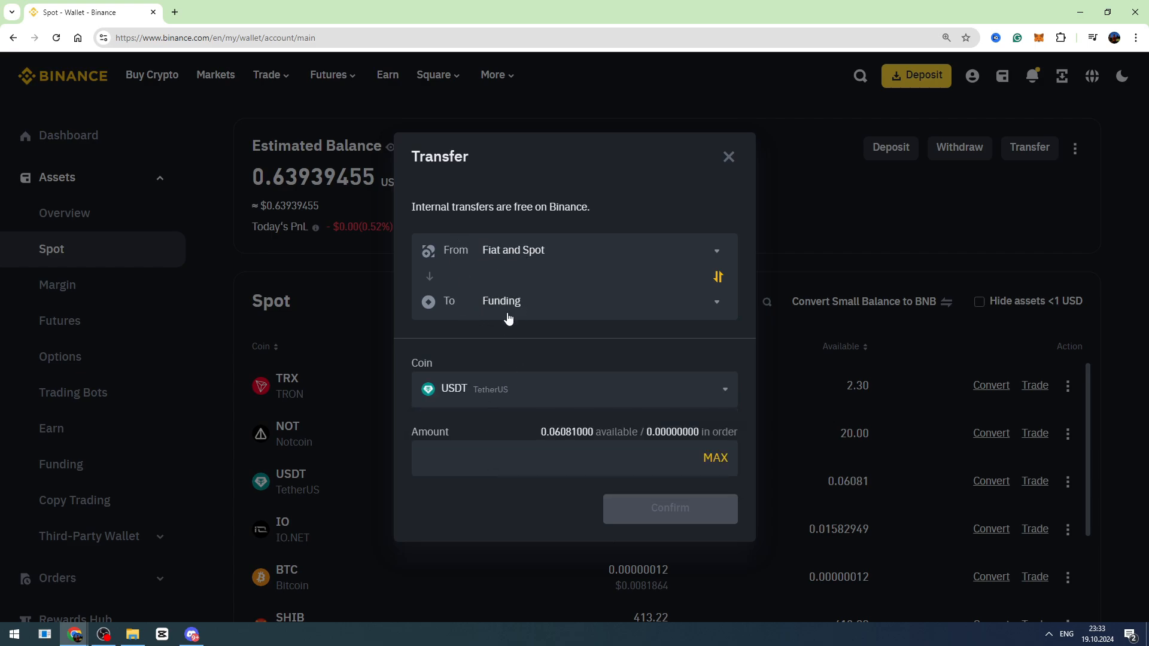
pyautogui.moveTo(520, 254)
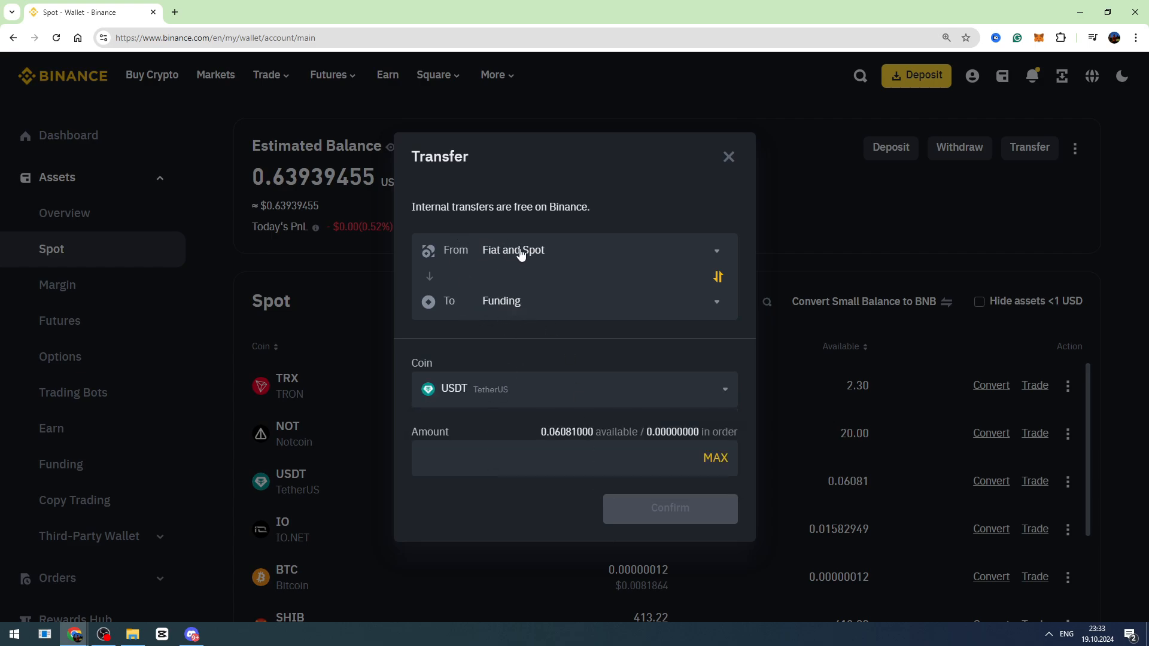
pyautogui.moveTo(481, 284)
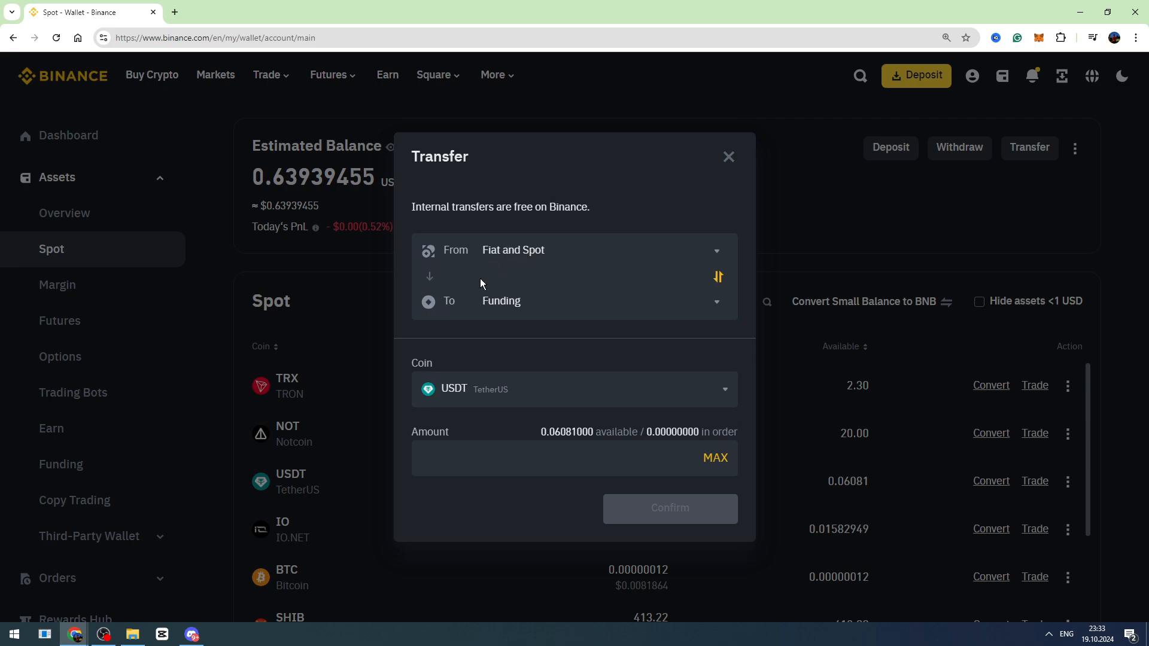
pyautogui.moveTo(504, 311)
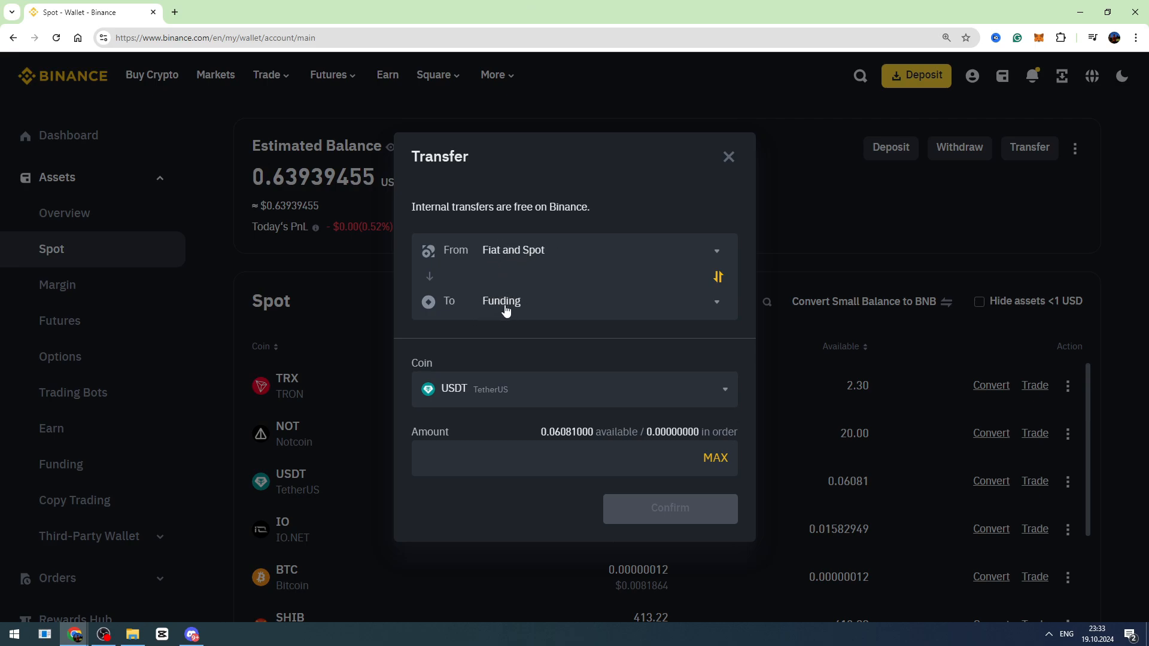
pyautogui.moveTo(715, 457)
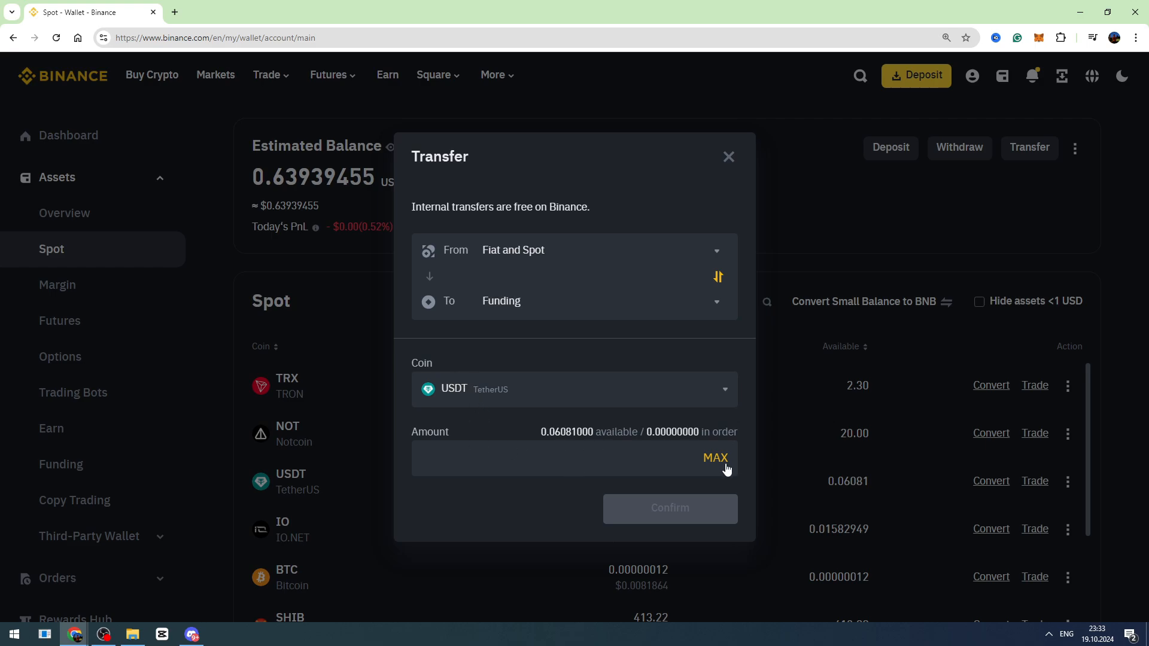
pyautogui.moveTo(766, 527)
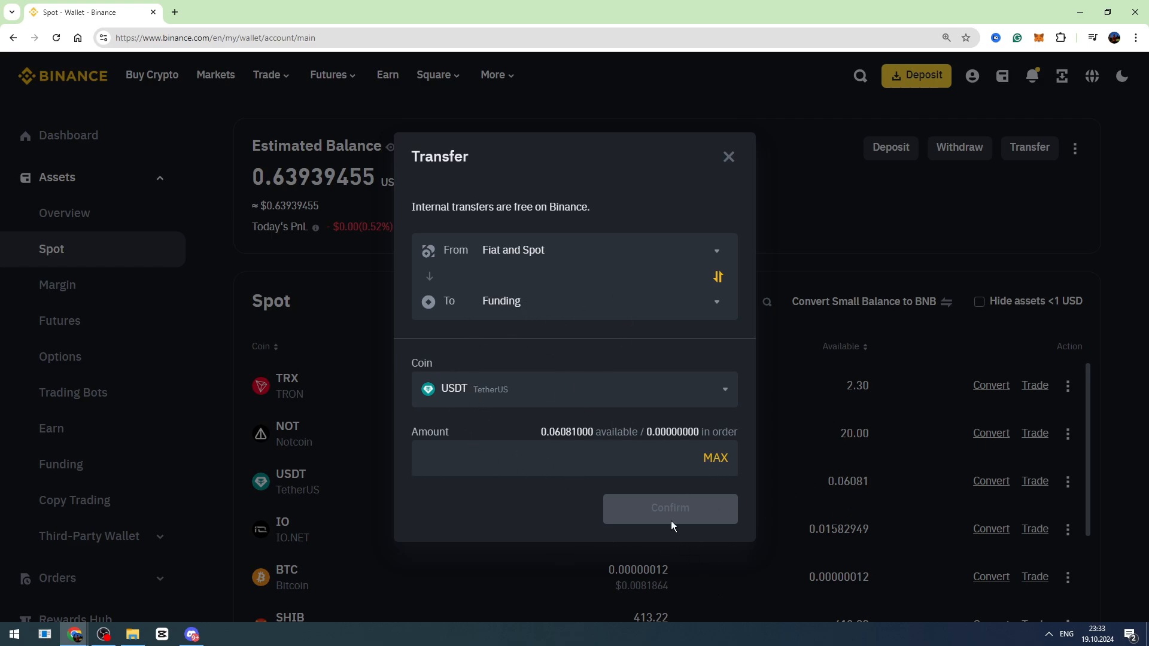
pyautogui.click(727, 157)
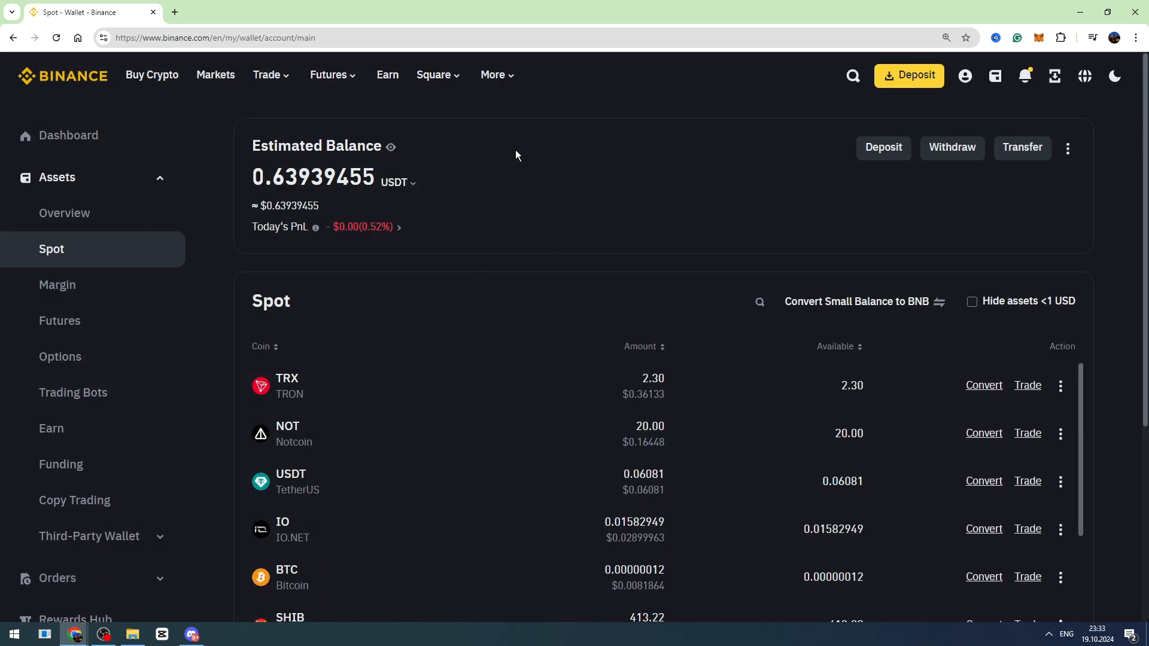
pyautogui.moveTo(215, 414)
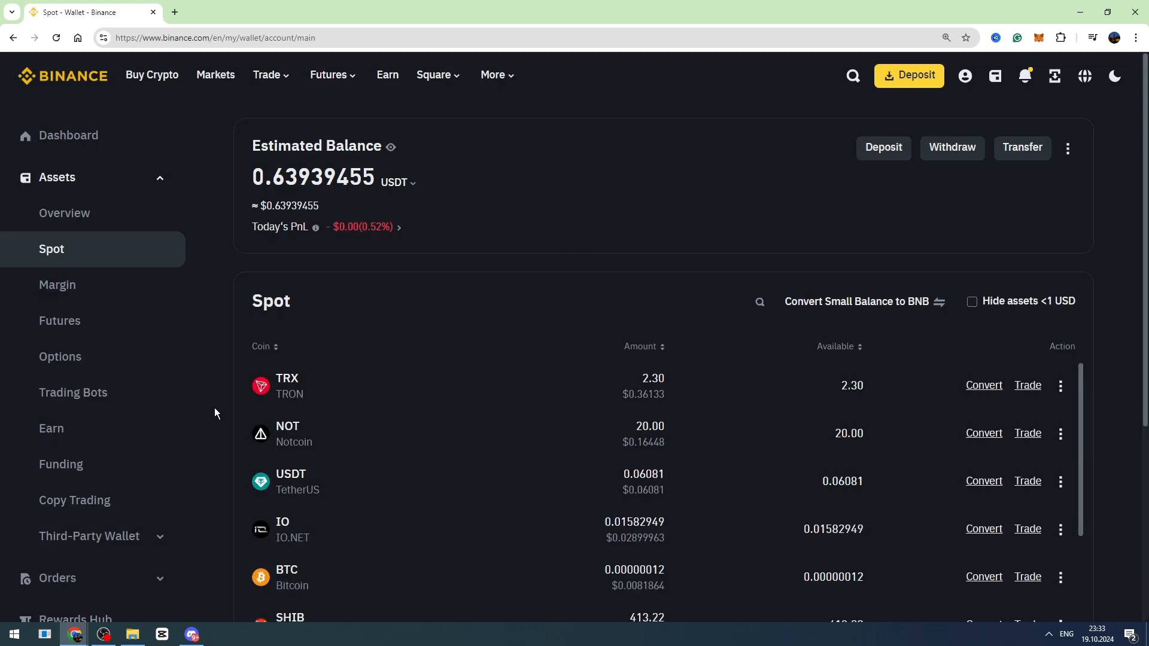
pyautogui.moveTo(297, 228)
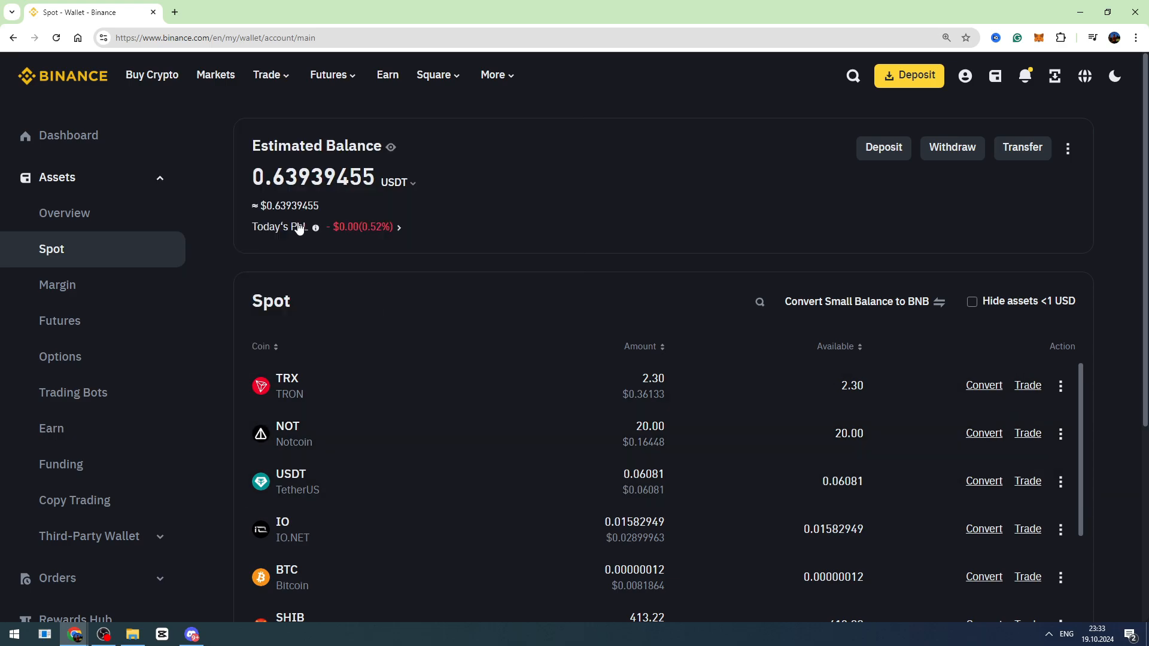
# Step: Switch to the P2P marketplace from the Trade menu
pyautogui.click(267, 74)
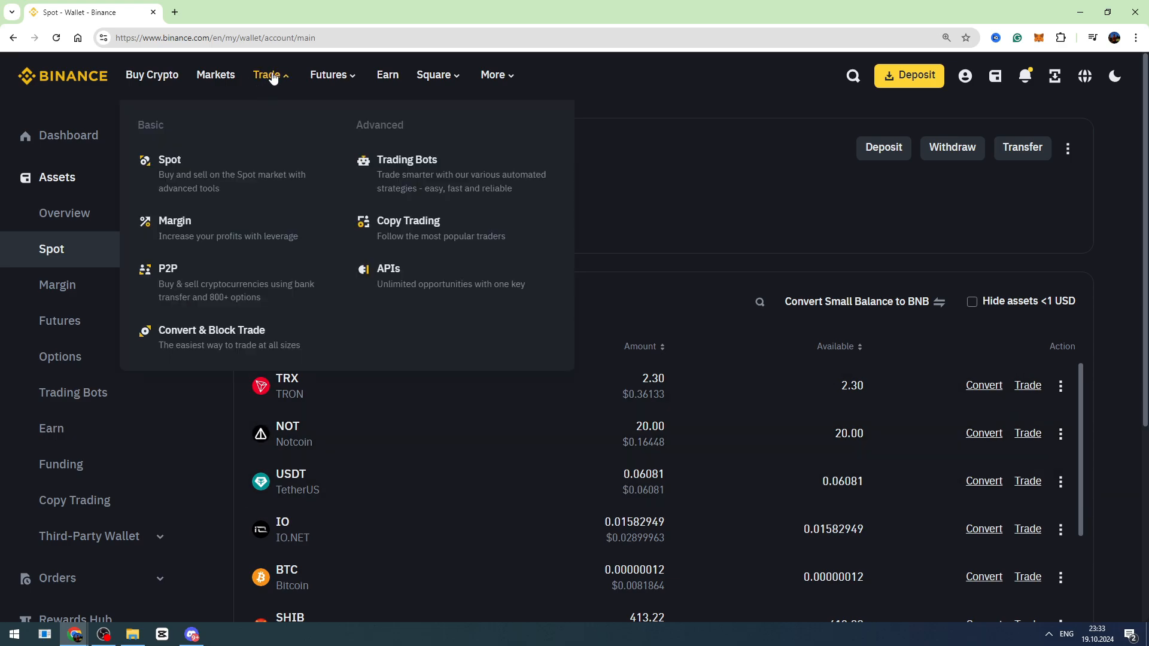
pyautogui.moveTo(167, 281)
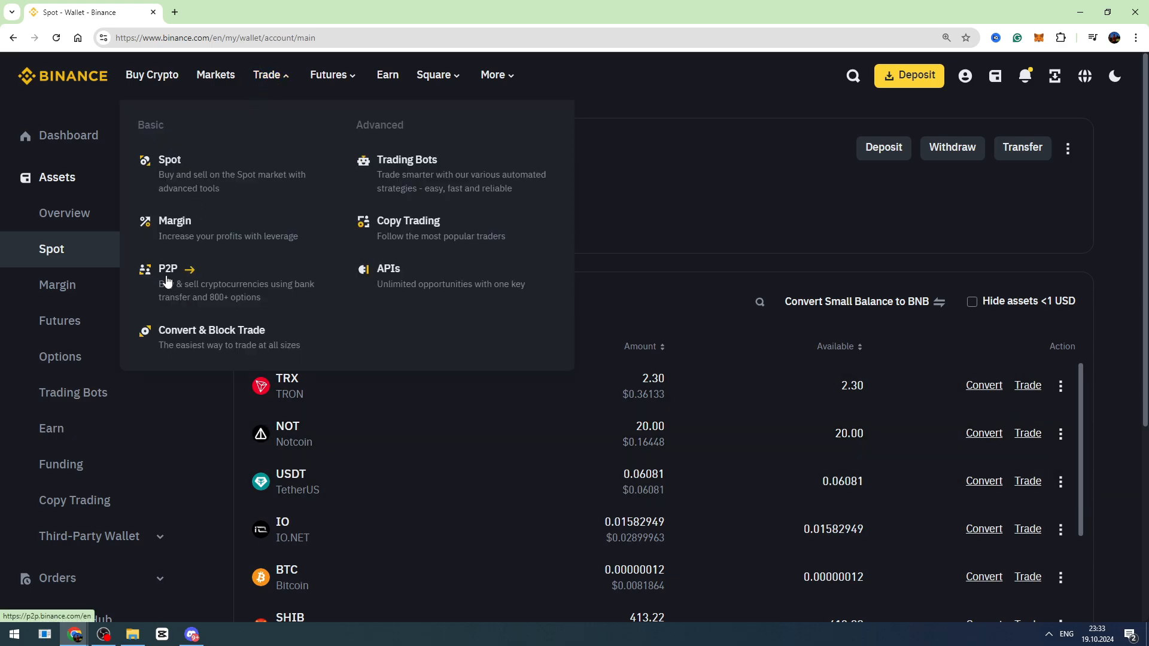
pyautogui.click(167, 269)
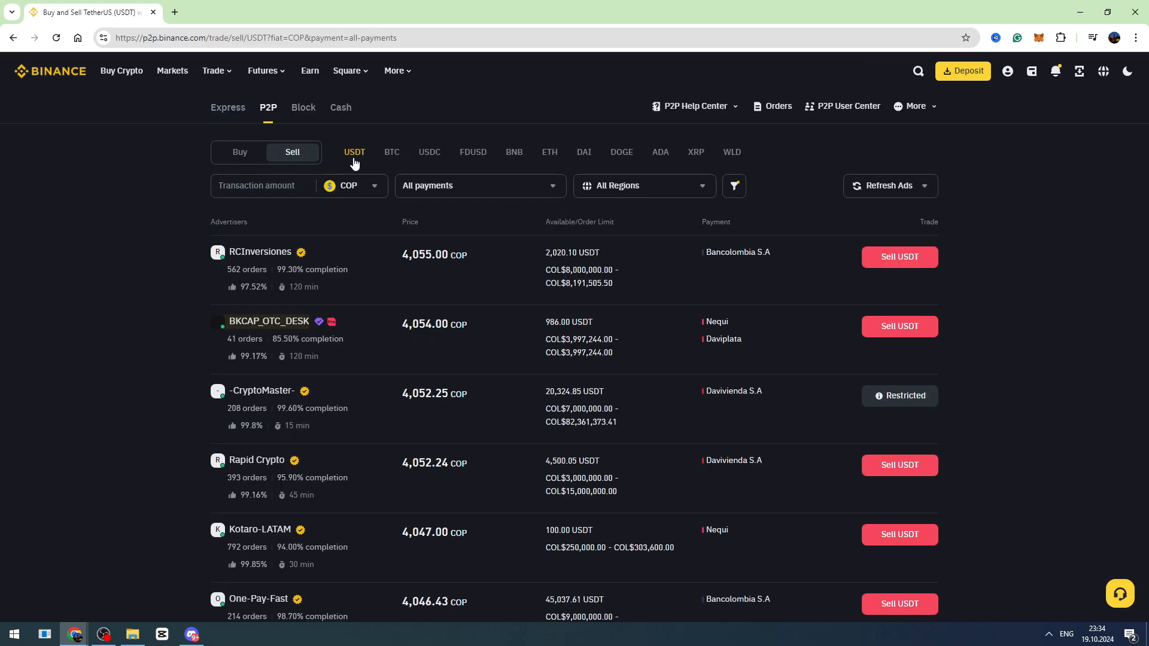
# Step: Filter the P2P Sell USDT offers to USD prices and Cash app payments
pyautogui.write('ca')
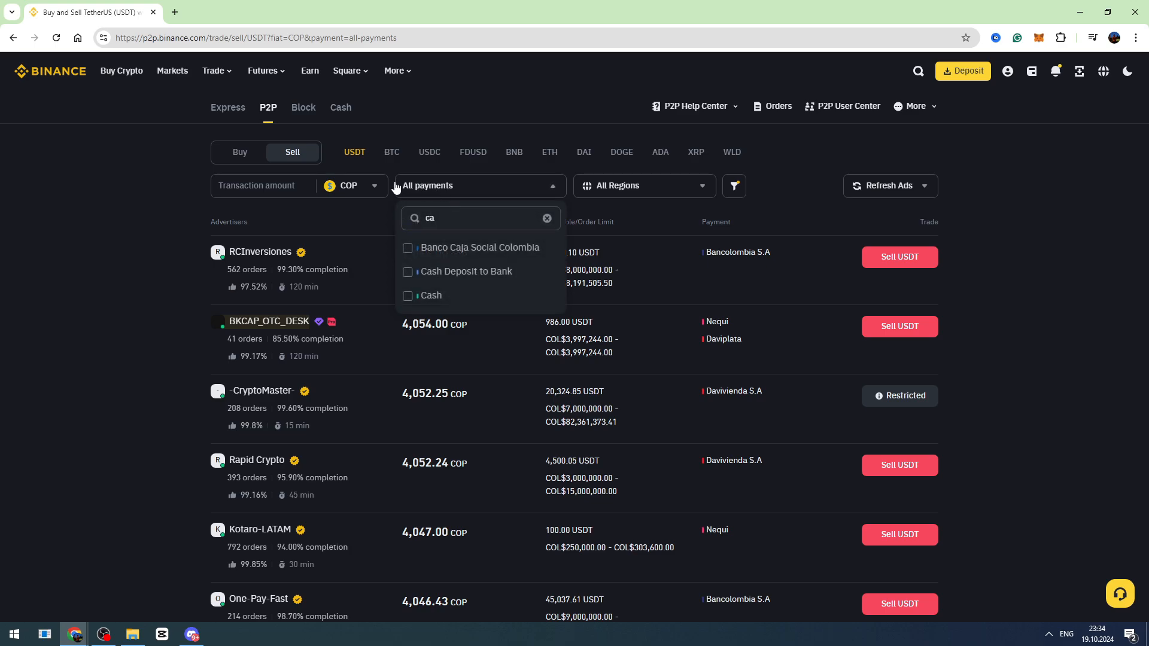
pyautogui.click(352, 186)
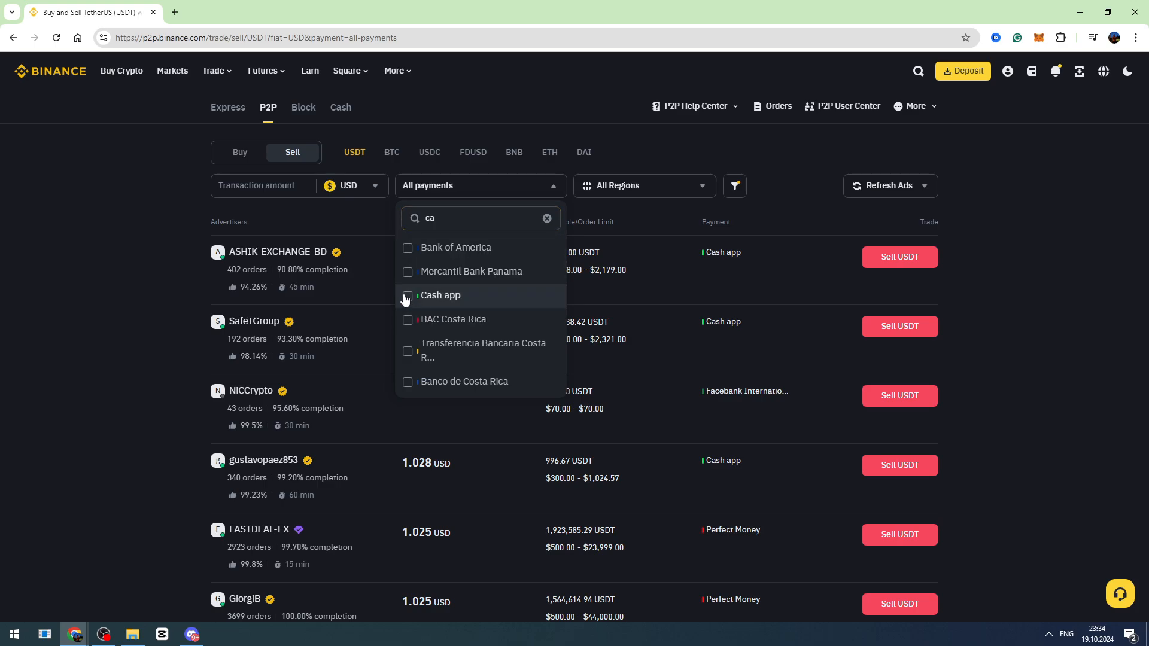
pyautogui.click(440, 295)
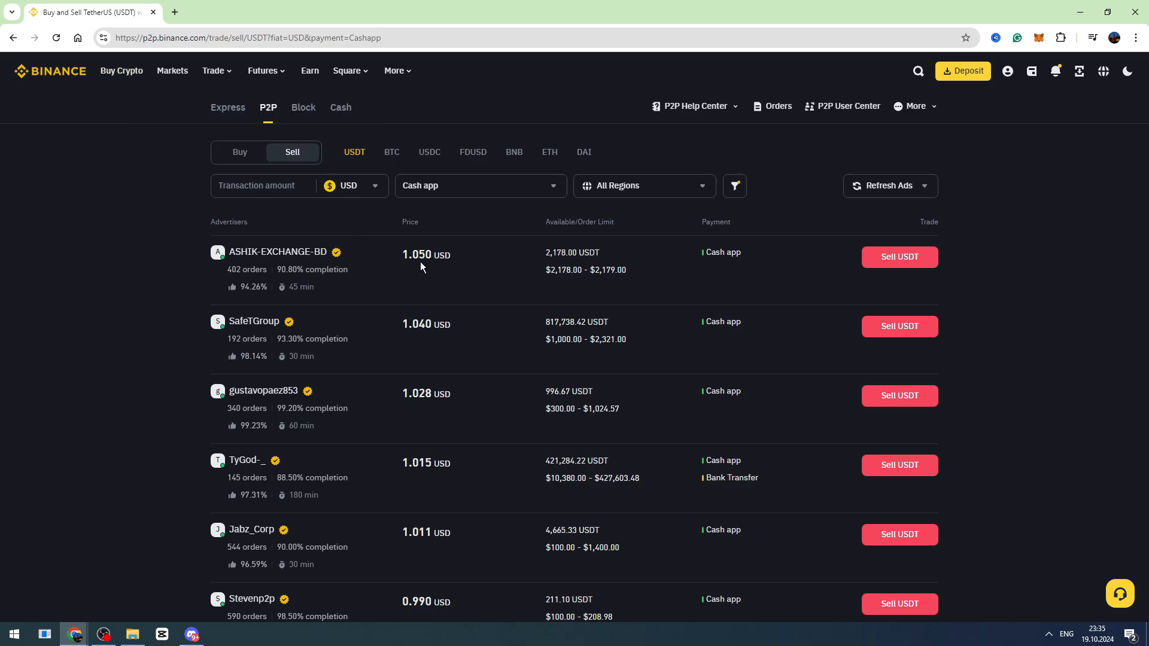
pyautogui.moveTo(463, 300)
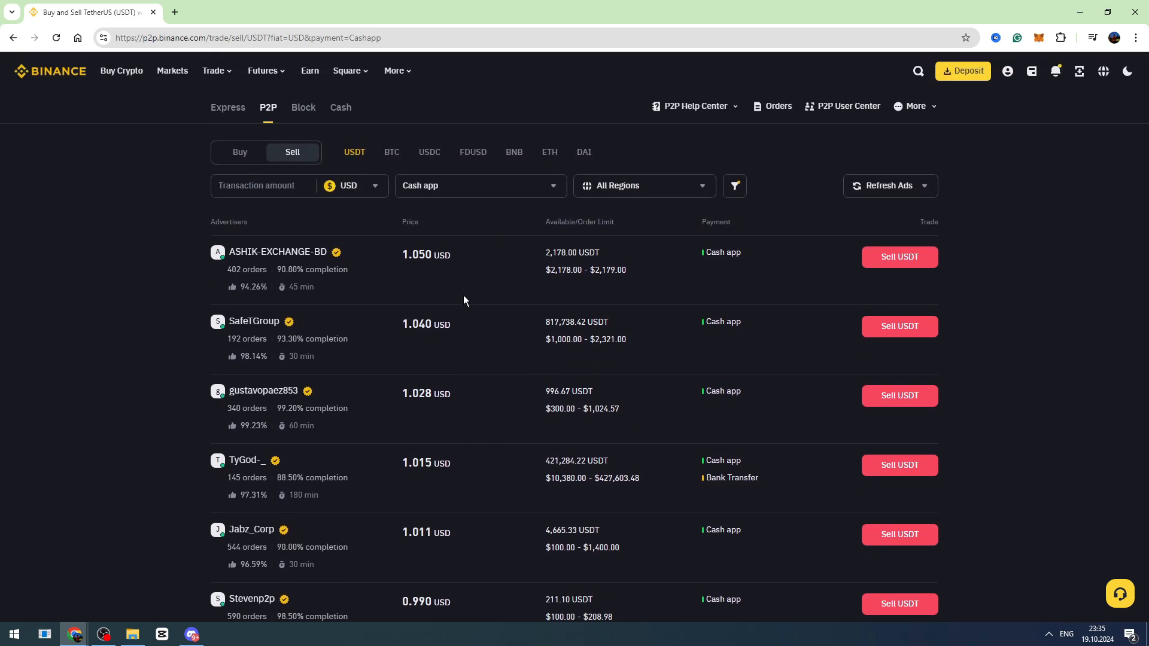
pyautogui.scroll(-3)
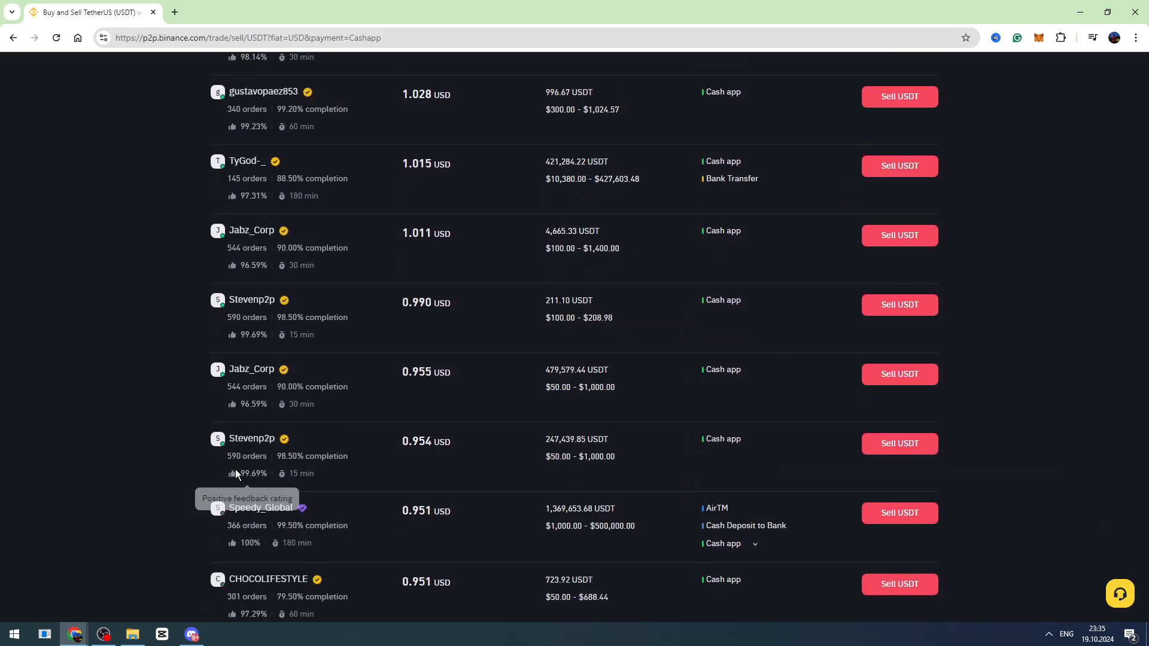
pyautogui.scroll(3)
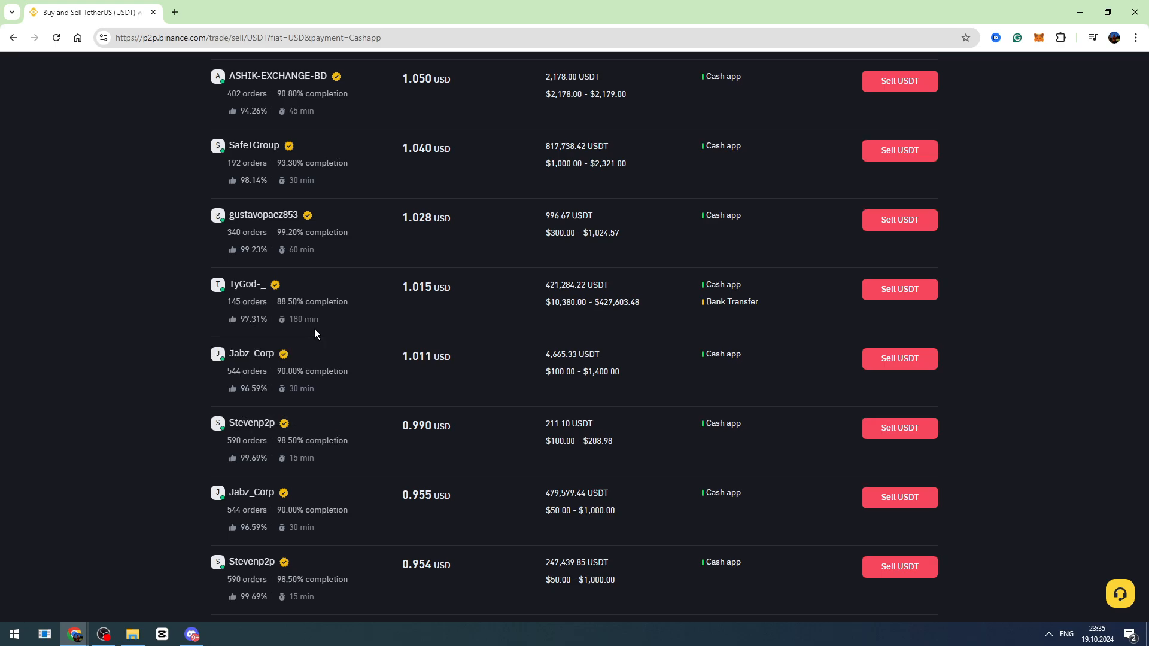
pyautogui.scroll(3)
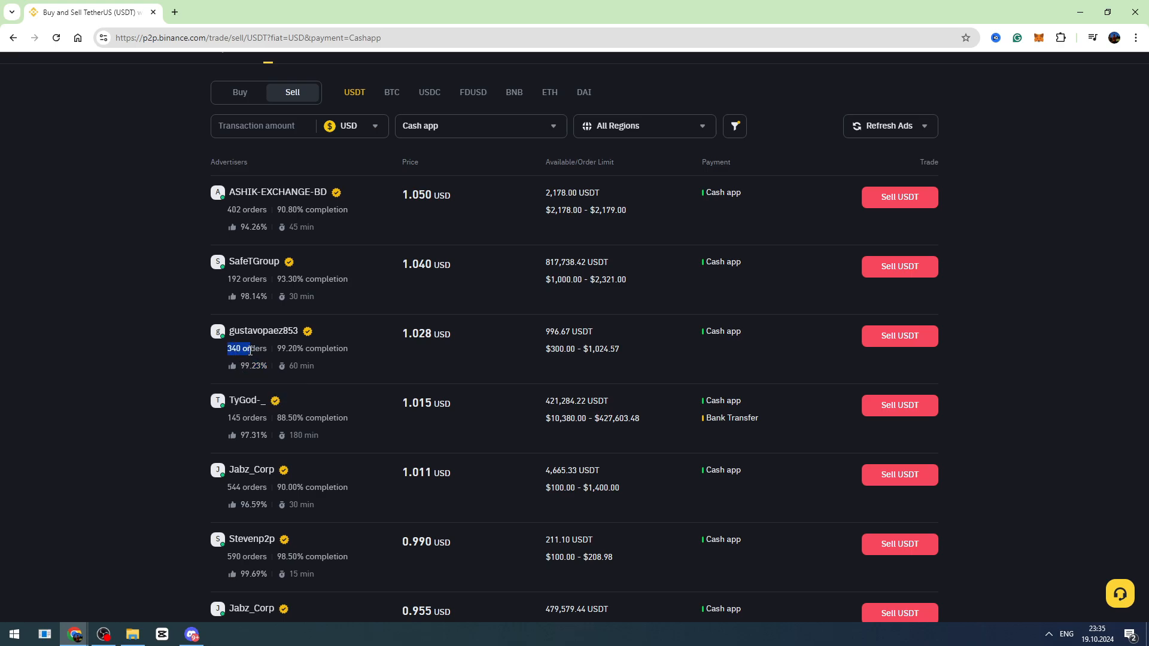
pyautogui.moveTo(352, 350)
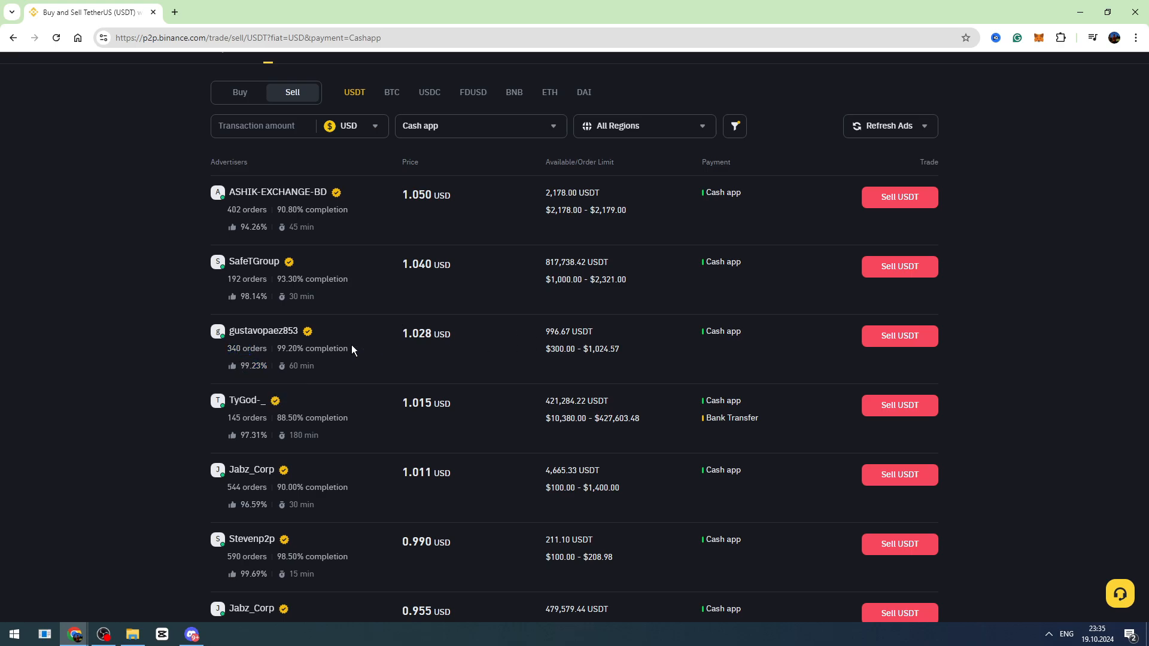
pyautogui.moveTo(731, 327)
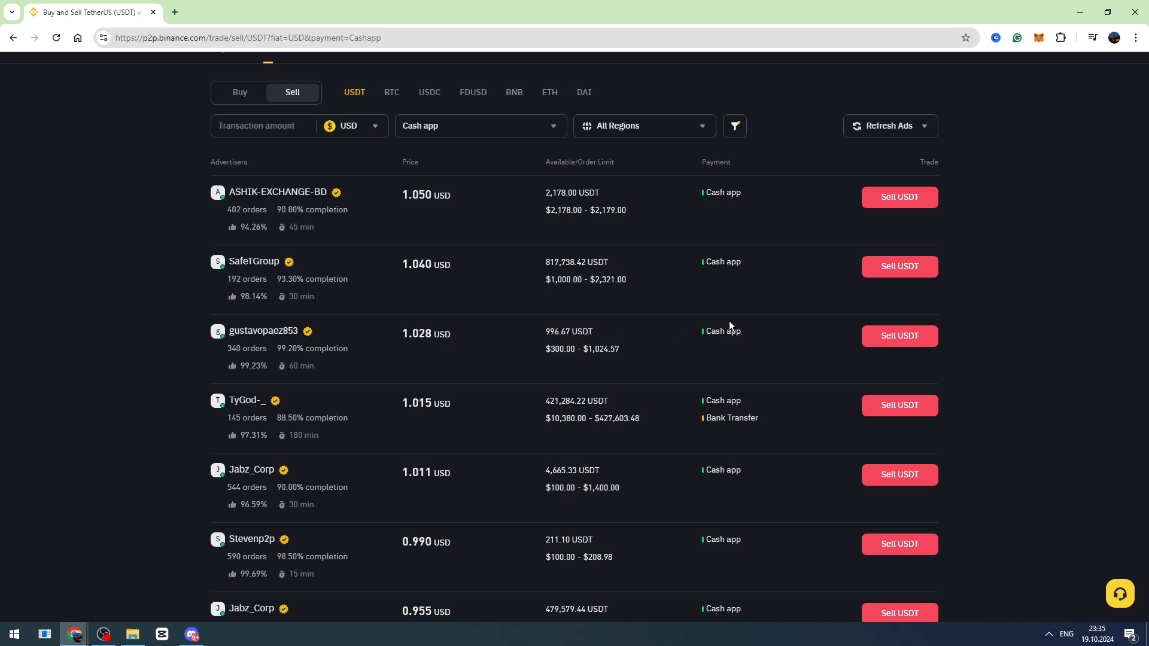
pyautogui.moveTo(957, 350)
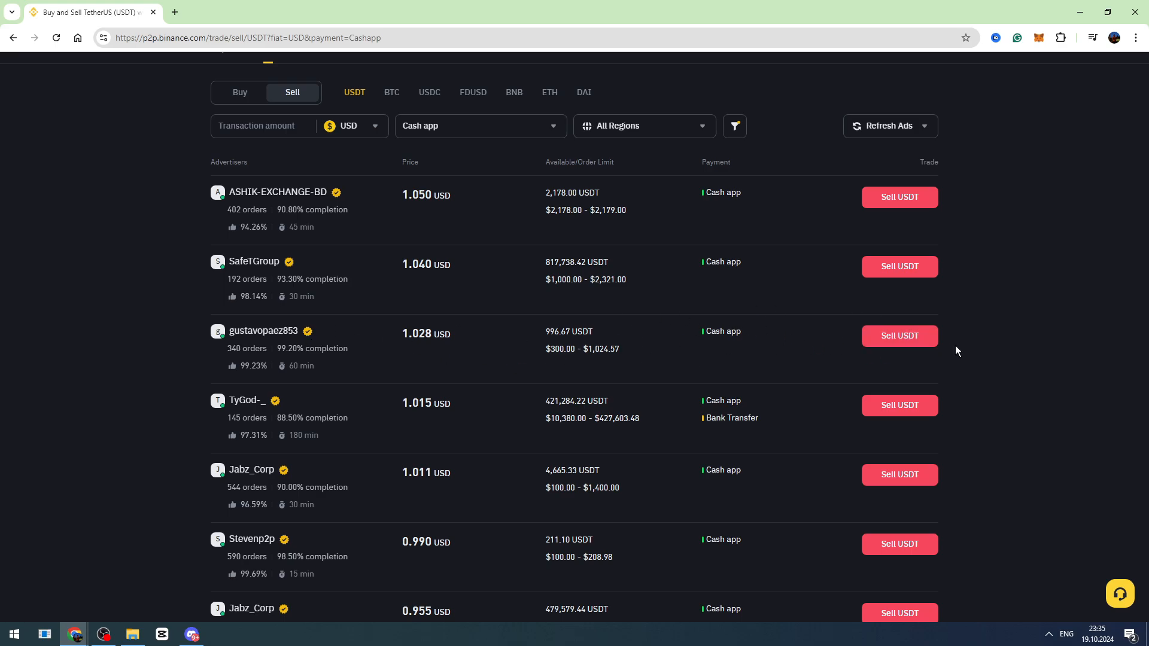
# Step: Open the sell order for the 1.028 USD offer, dismissing the Cash app payment dialog
pyautogui.click(898, 336)
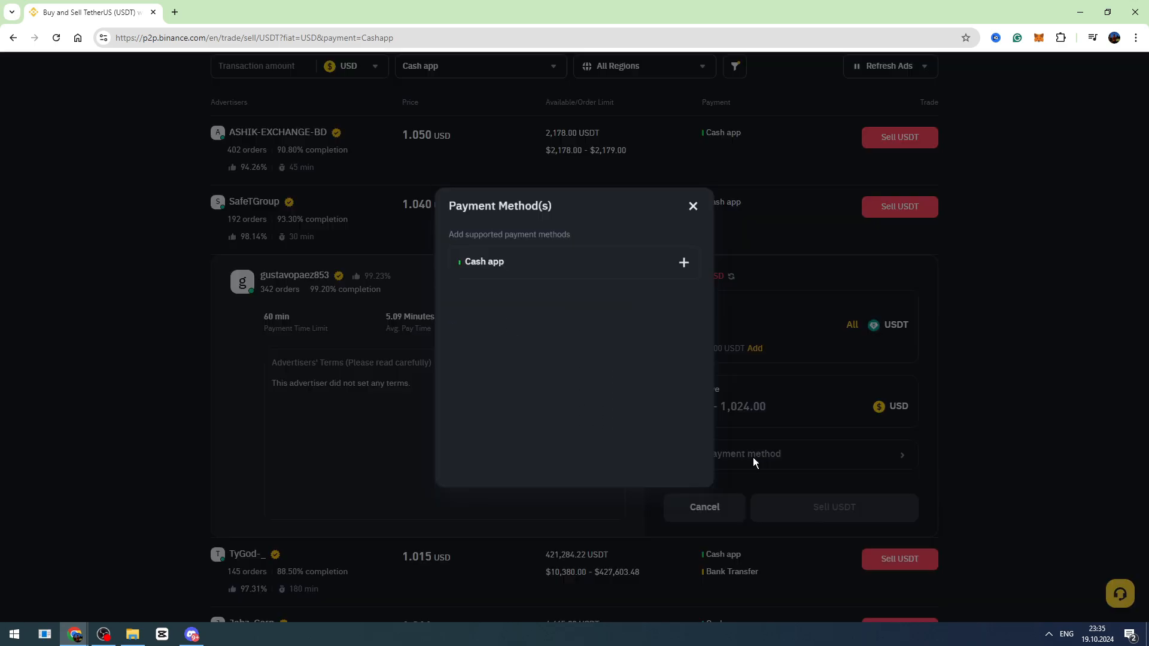
pyautogui.click(683, 262)
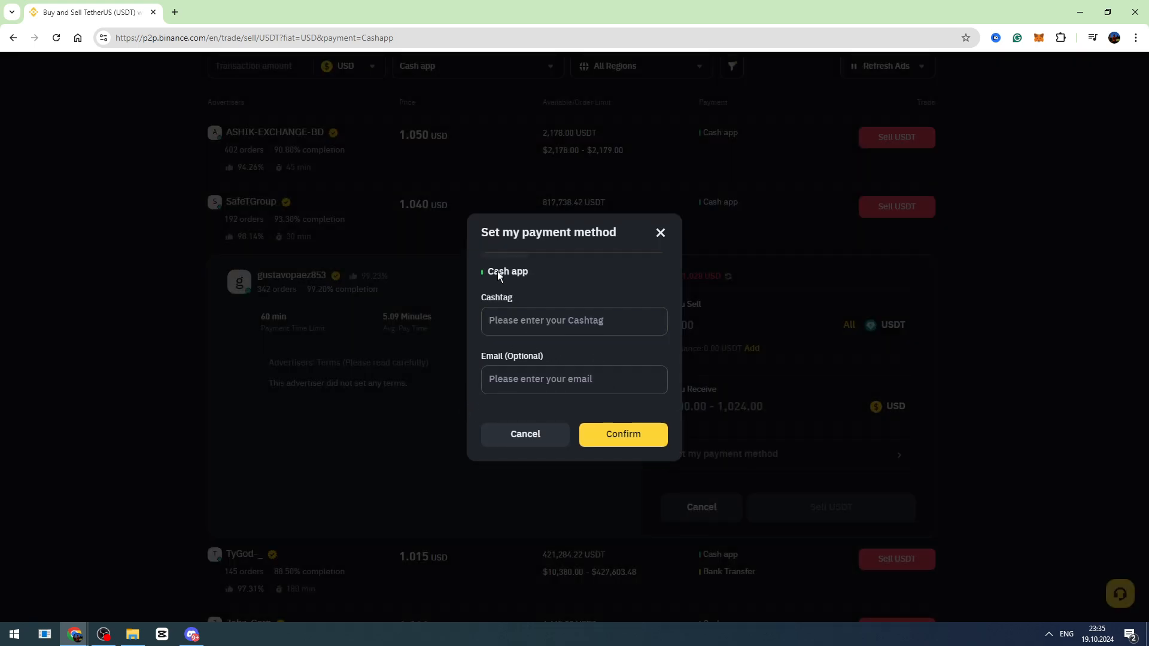
pyautogui.moveTo(503, 355)
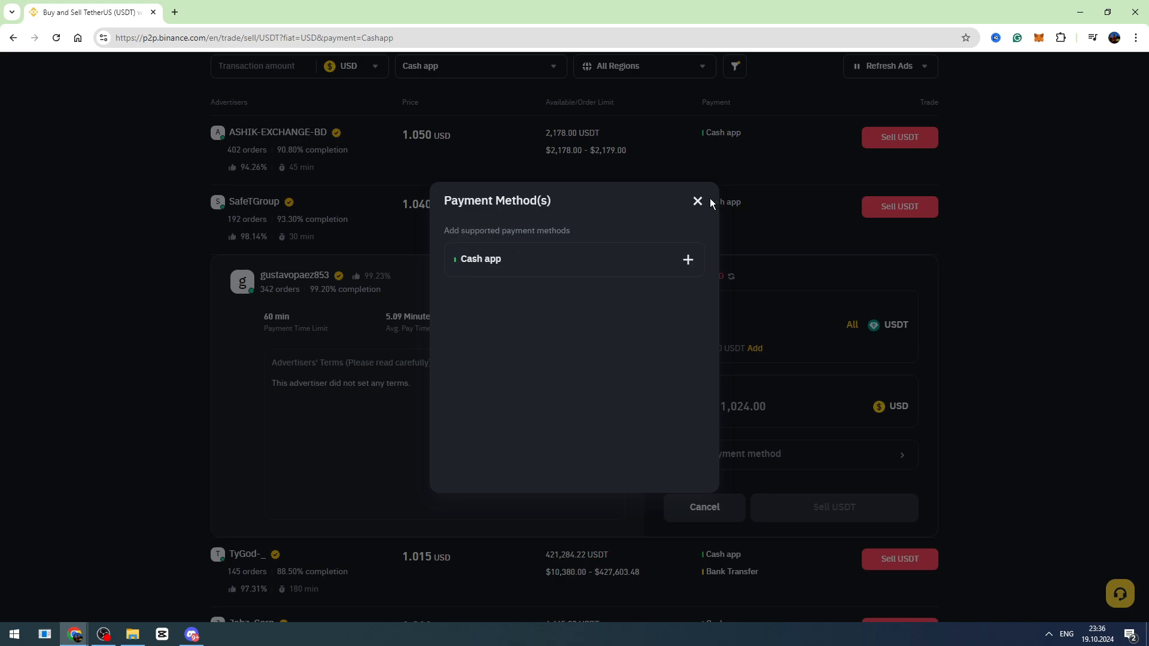
pyautogui.click(696, 201)
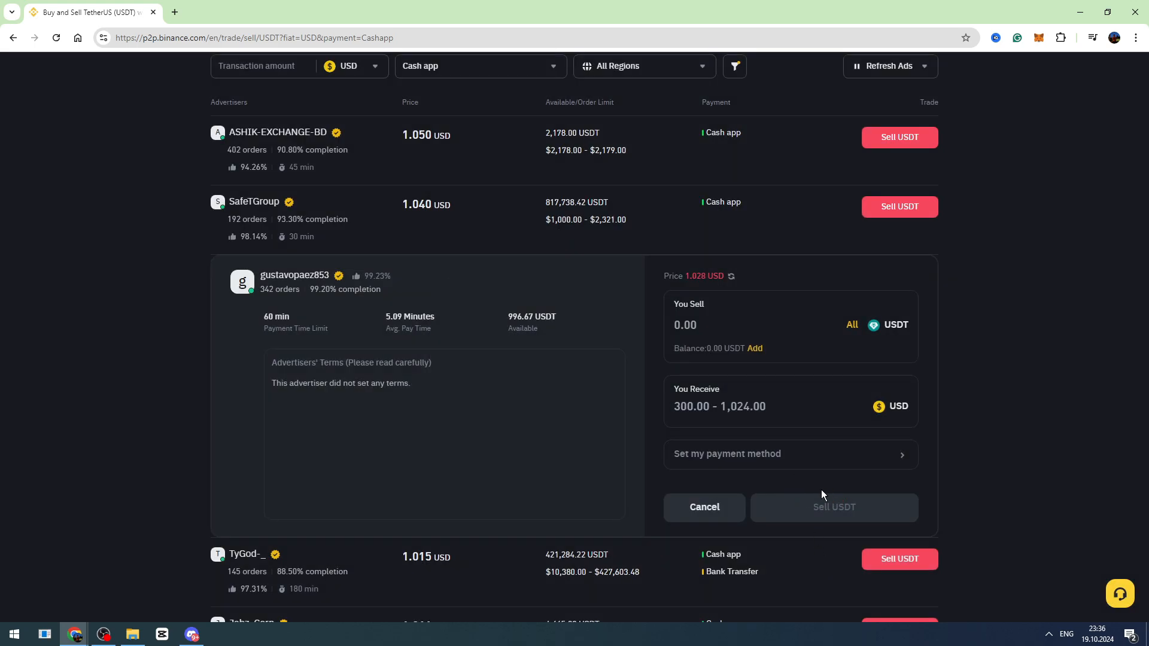
pyautogui.moveTo(518, 605)
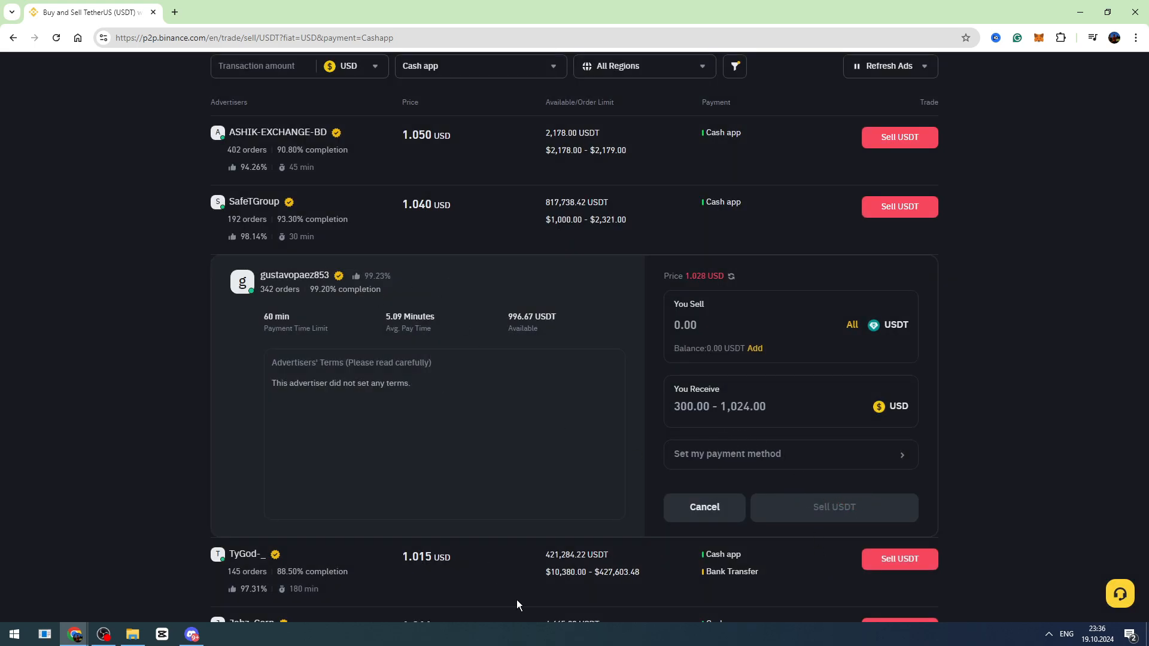
pyautogui.moveTo(512, 343)
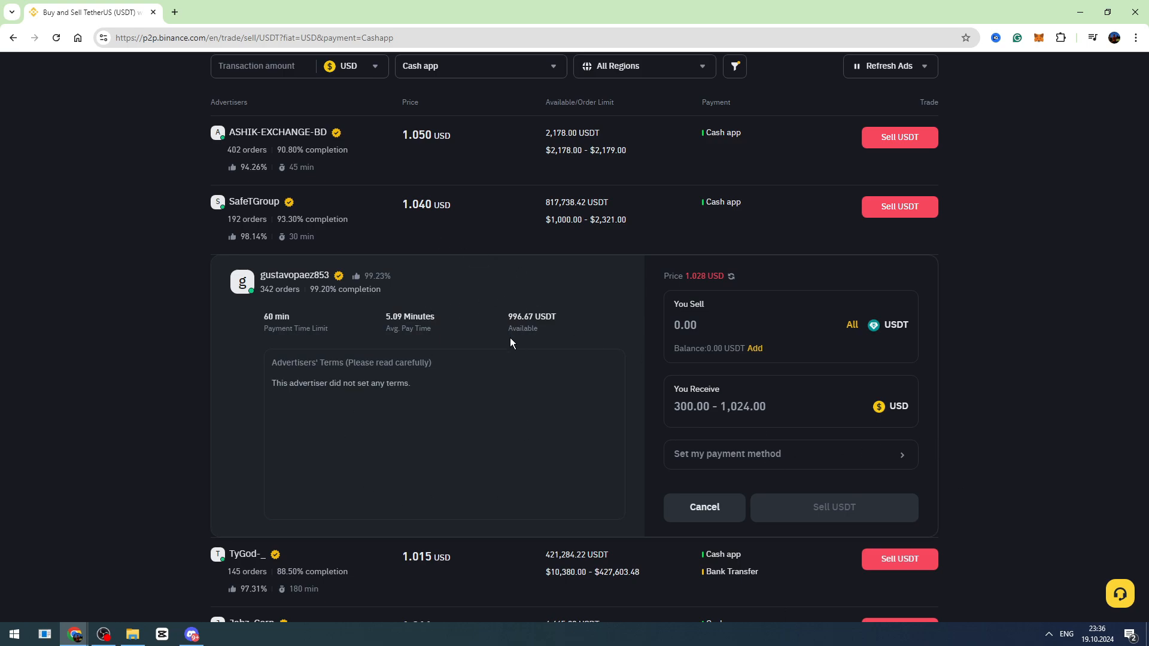
pyautogui.moveTo(337, 405)
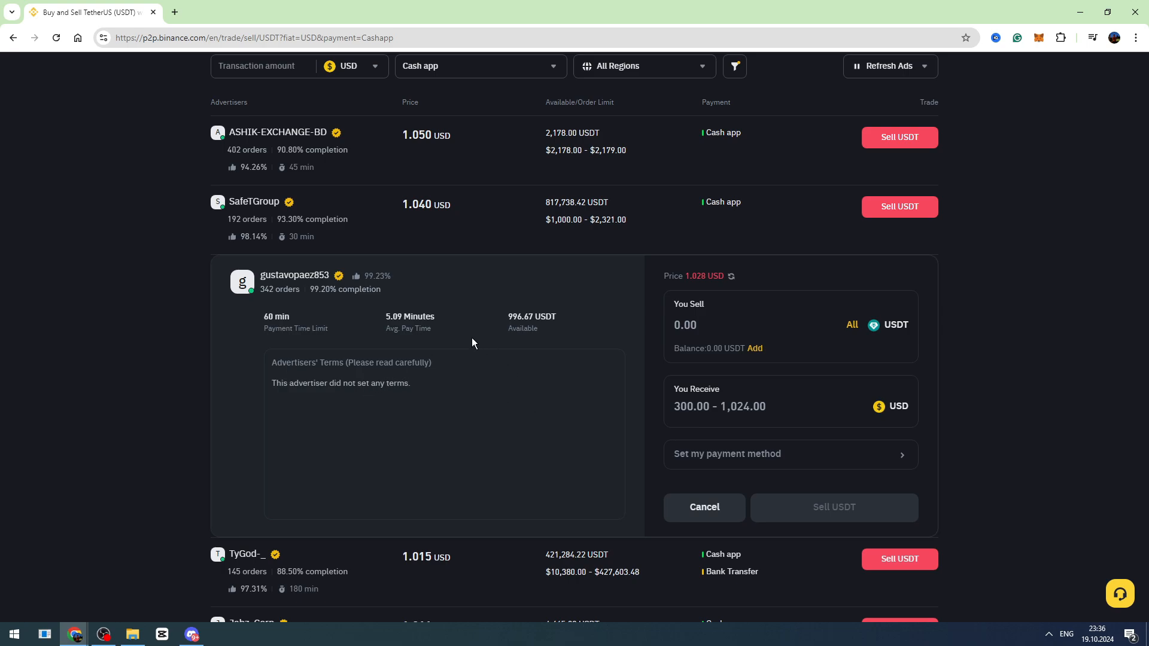
pyautogui.moveTo(390, 328)
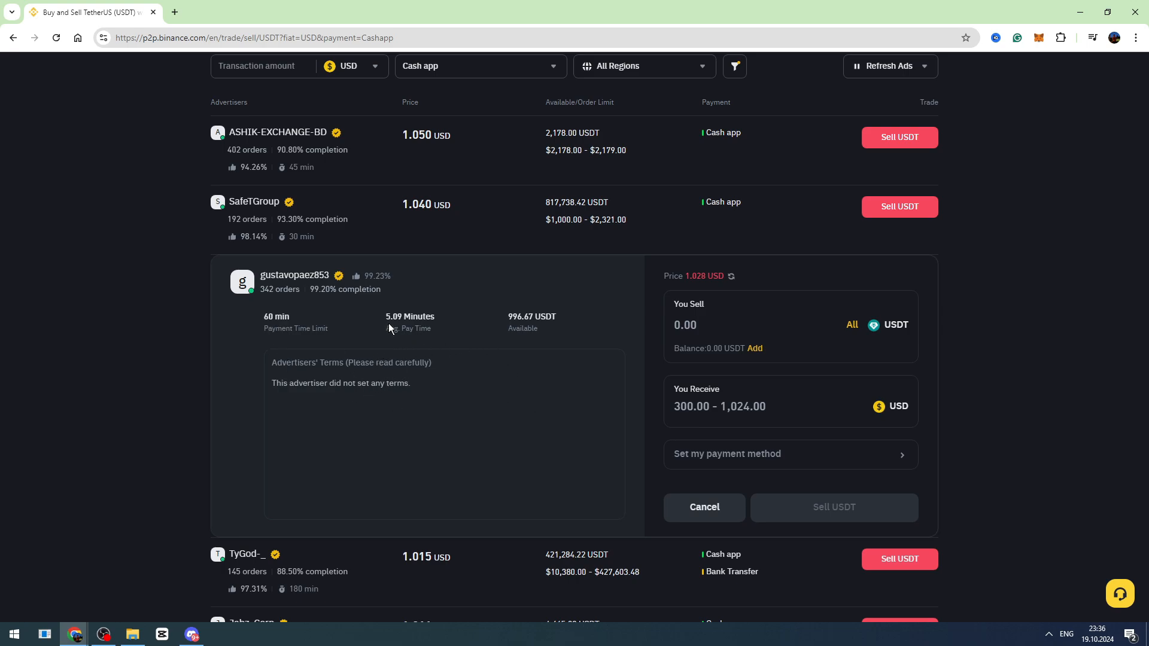